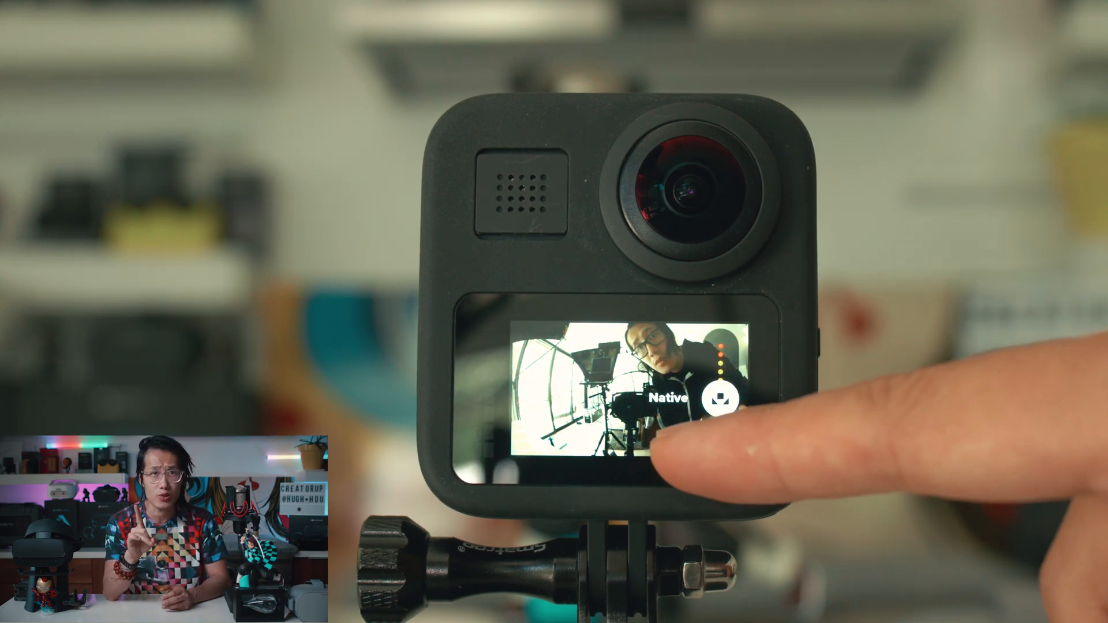
Step: Open the GoPro LUTs' Technical folder in File Explorer
left_click(714, 396)
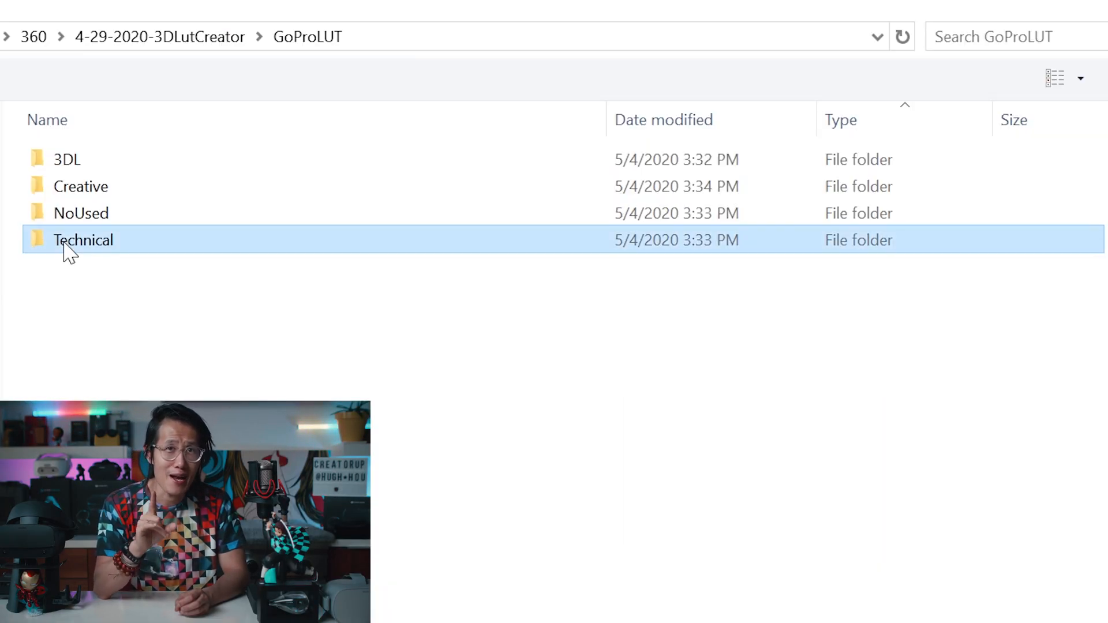
double_click(83, 239)
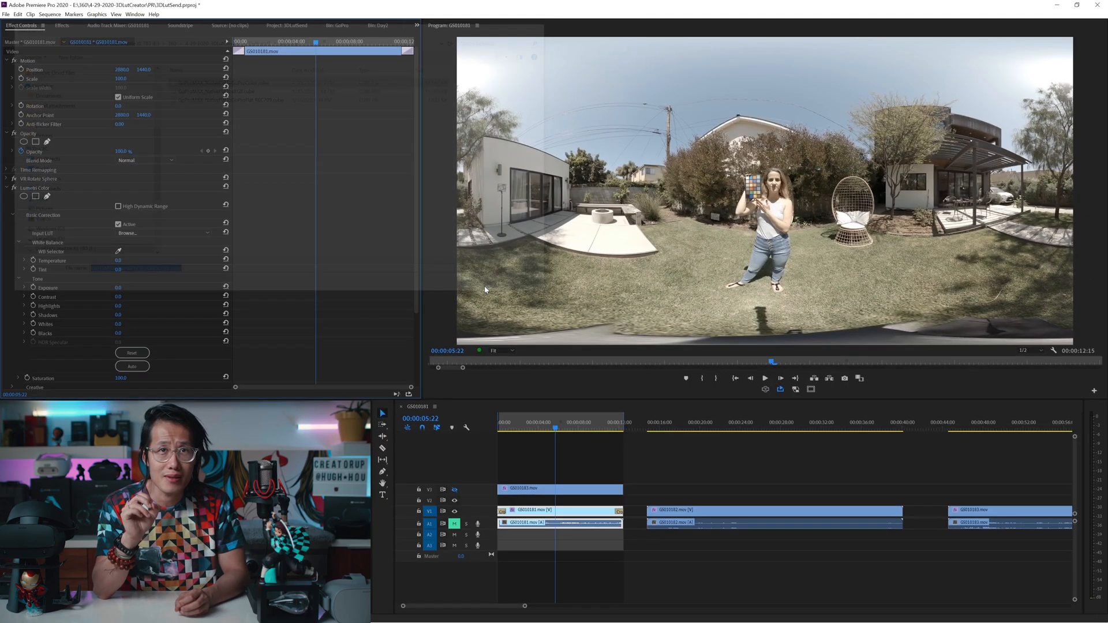
Step: Set Basic Correction's Input LUT to GoProMAX_NativeFlatToGoProColor
left_click(165, 233)
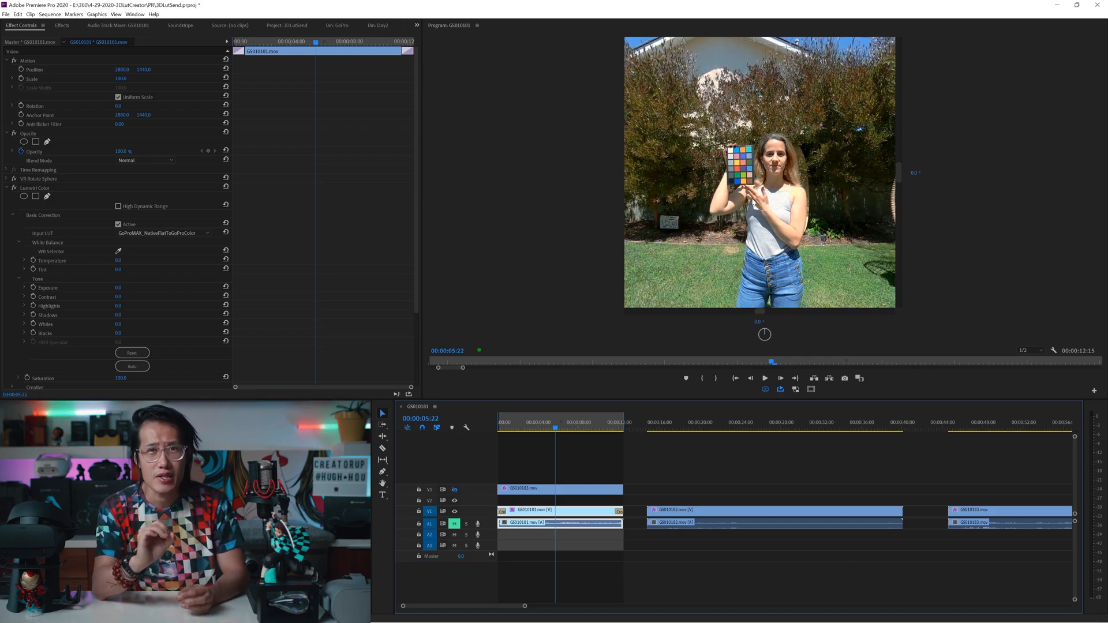
mouse_move(456, 489)
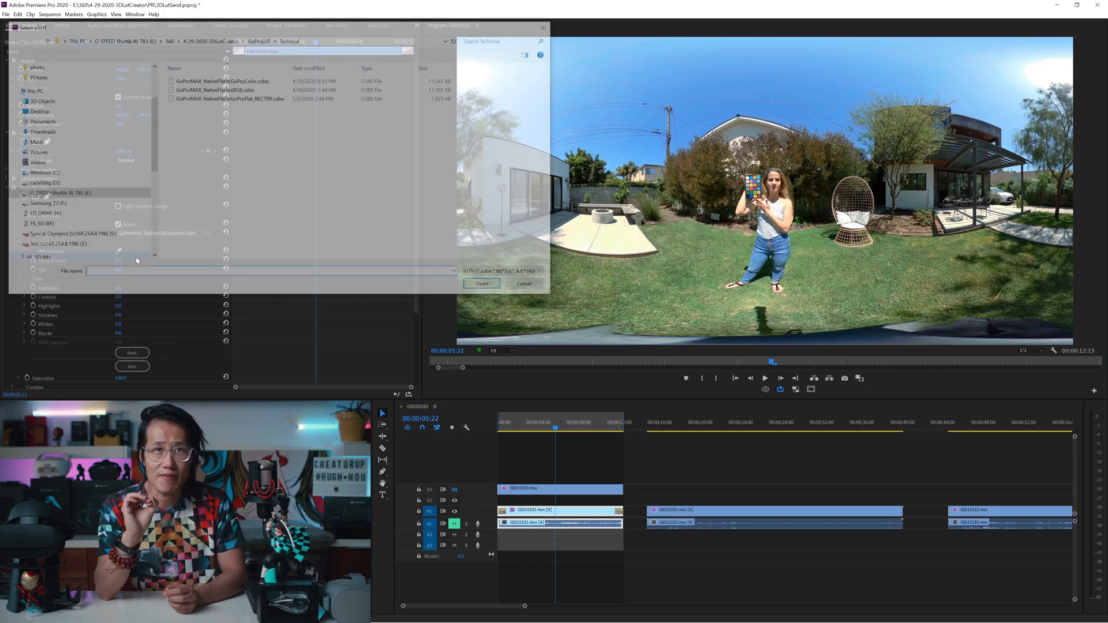
Step: Load GoProMAX_NativeFlatToRGB.cube from the Technical folder as the input LUT, then toggle VR display
left_click(215, 89)
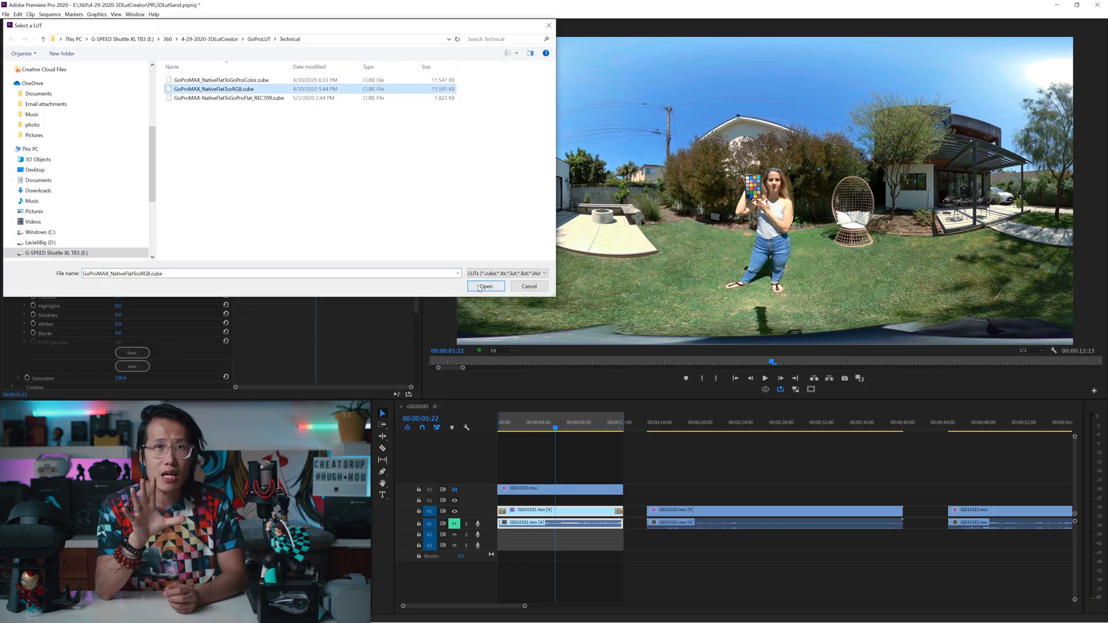
left_click(485, 286)
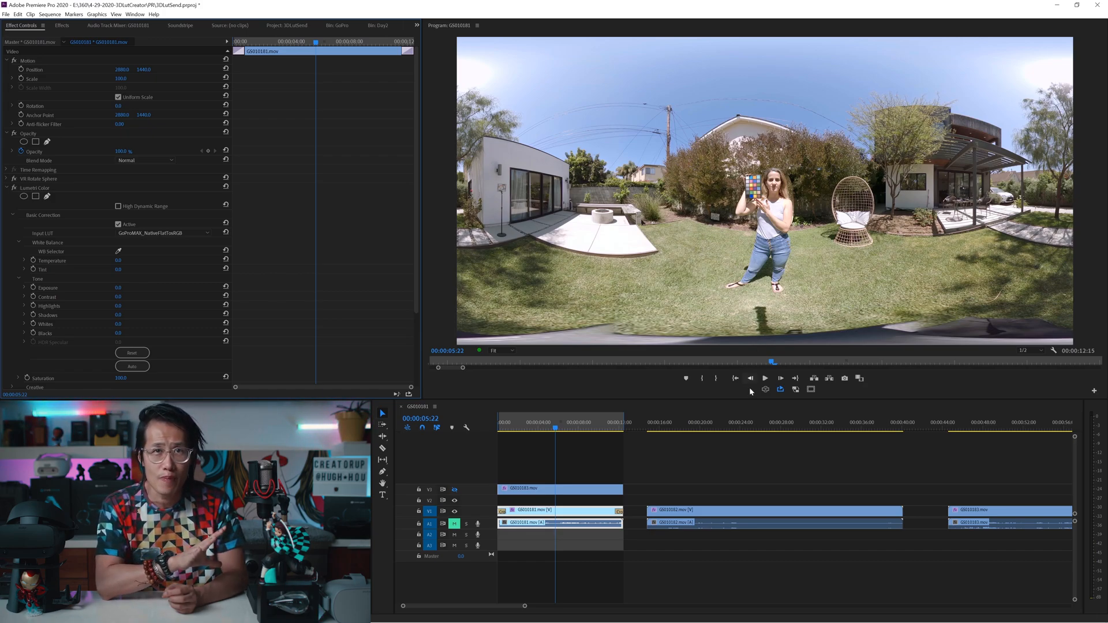
mouse_move(765, 390)
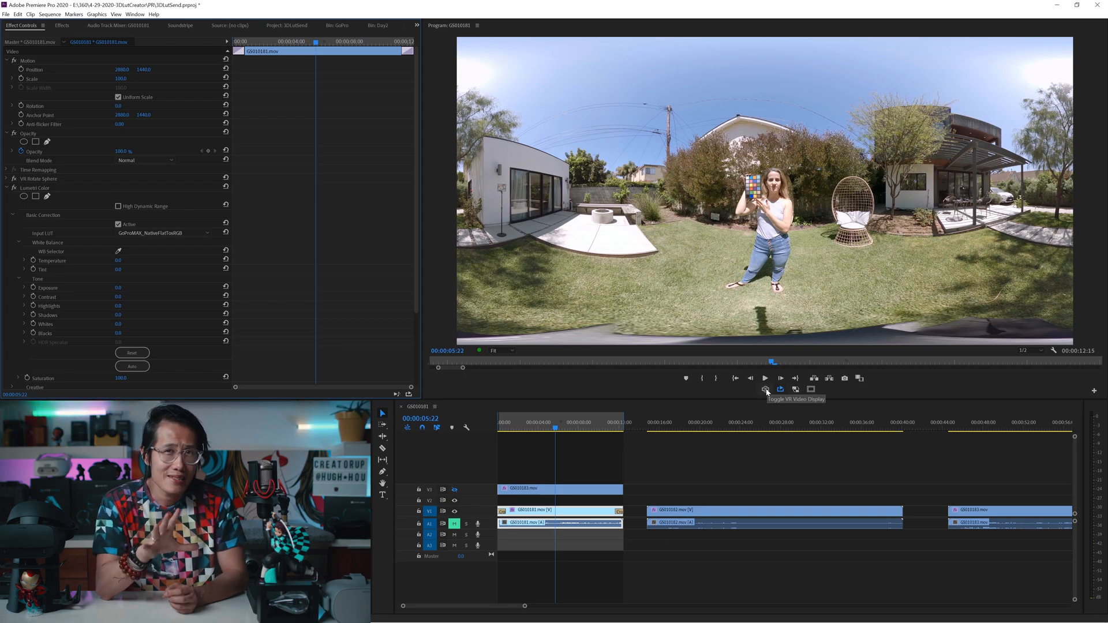
left_click(765, 390)
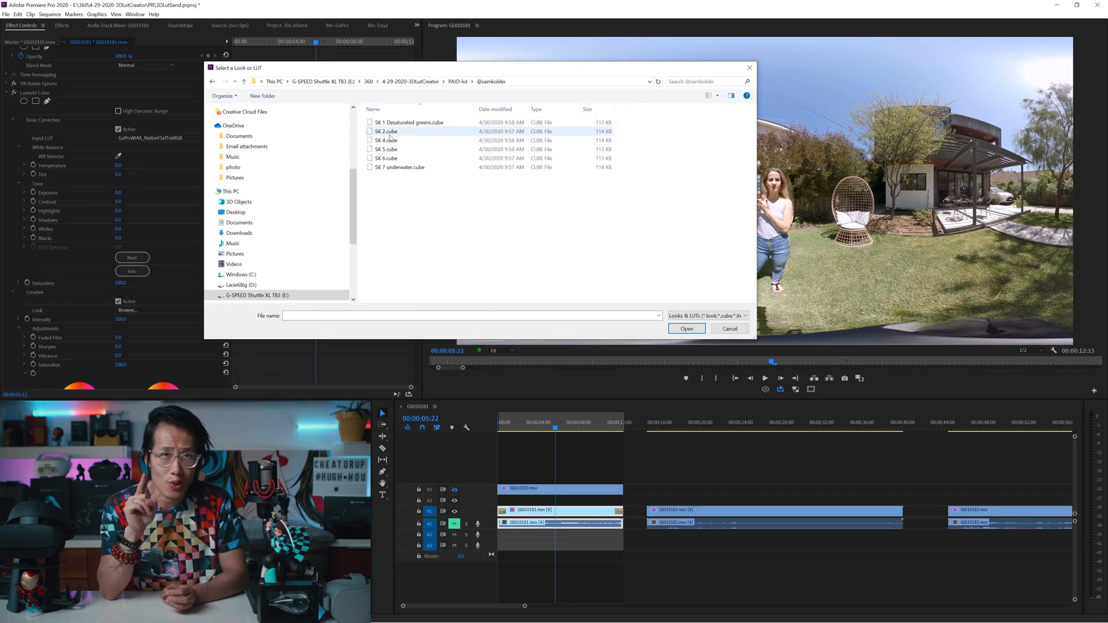
Step: Apply SK 2.cube as the Creative Look and toggle VR Video Display to compare
left_click(685, 328)
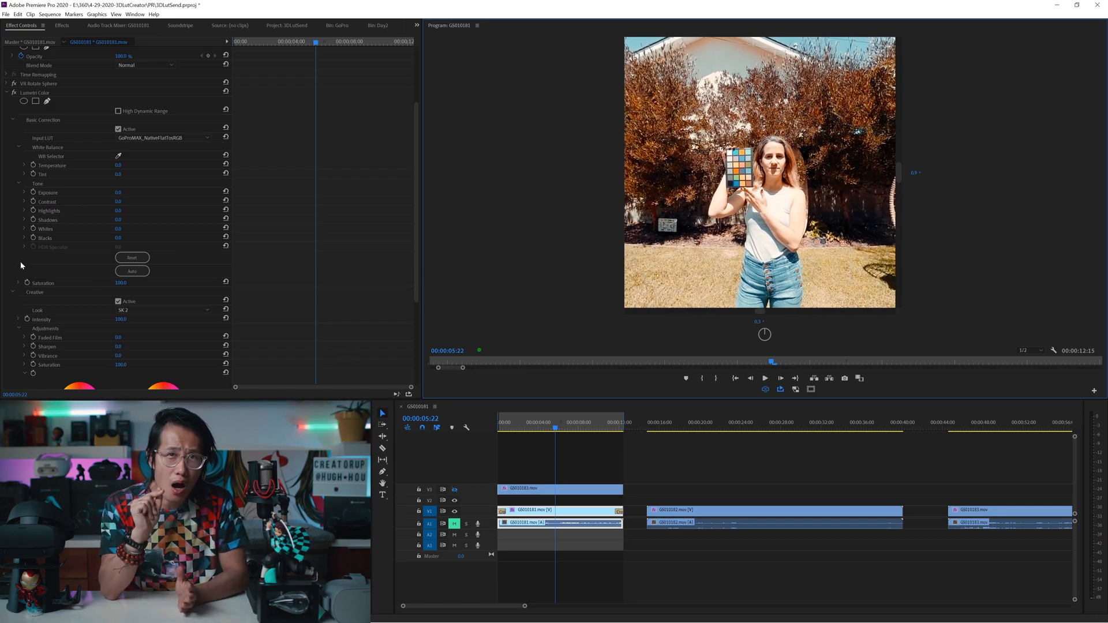
mouse_move(764, 389)
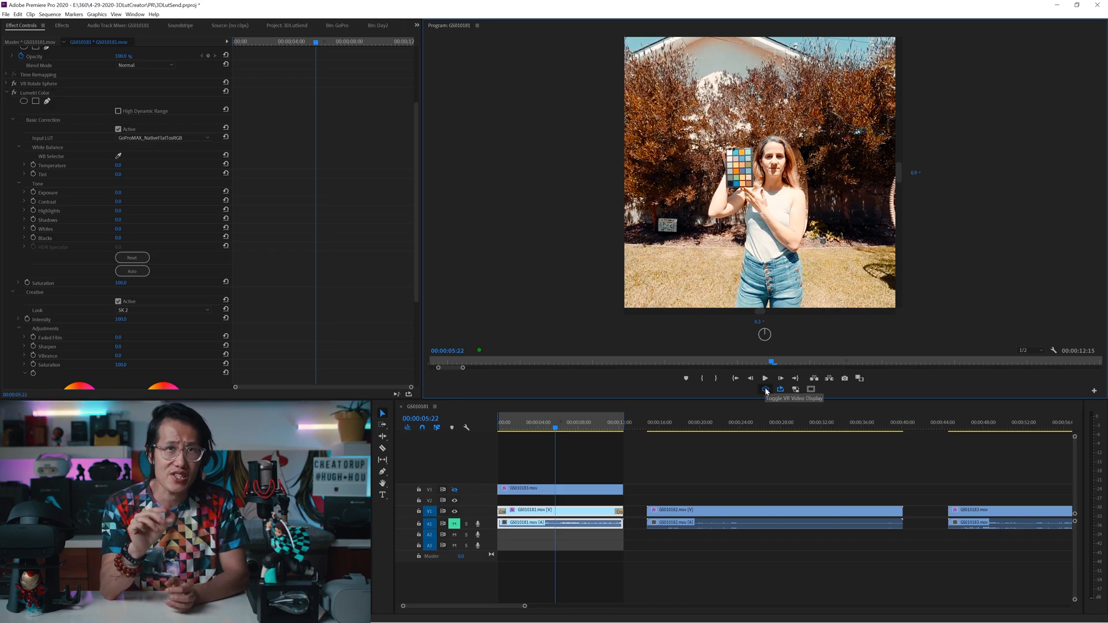
left_click(765, 390)
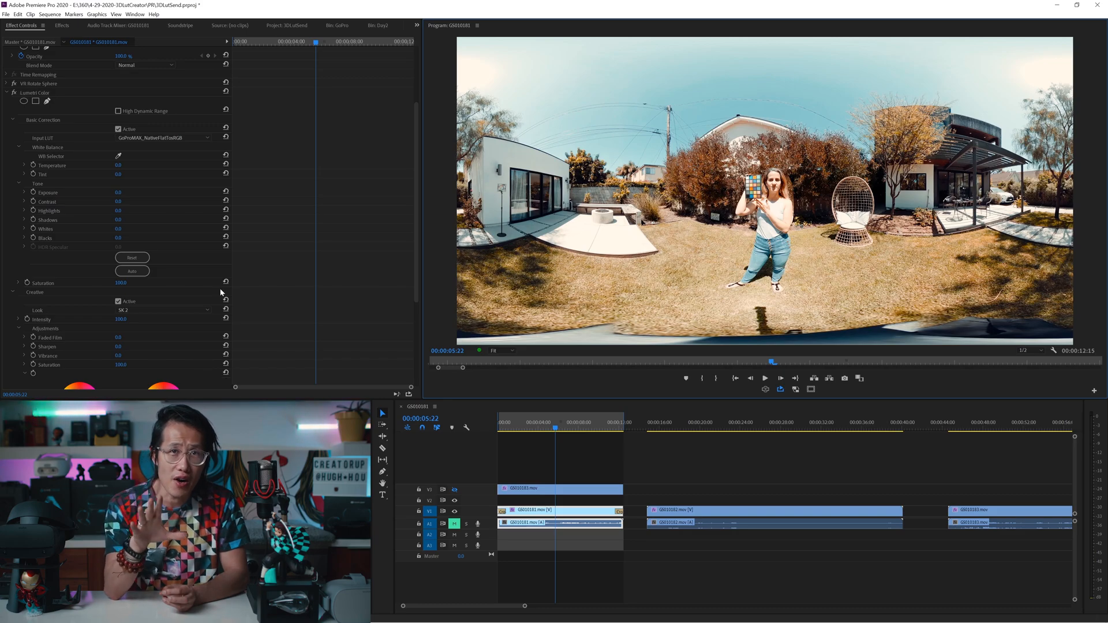
Step: Load SK2_GoProMax_noContrast-SplitToningHSLGraded.cube as the Creative Look, then toggle VR display
scroll("down", 3)
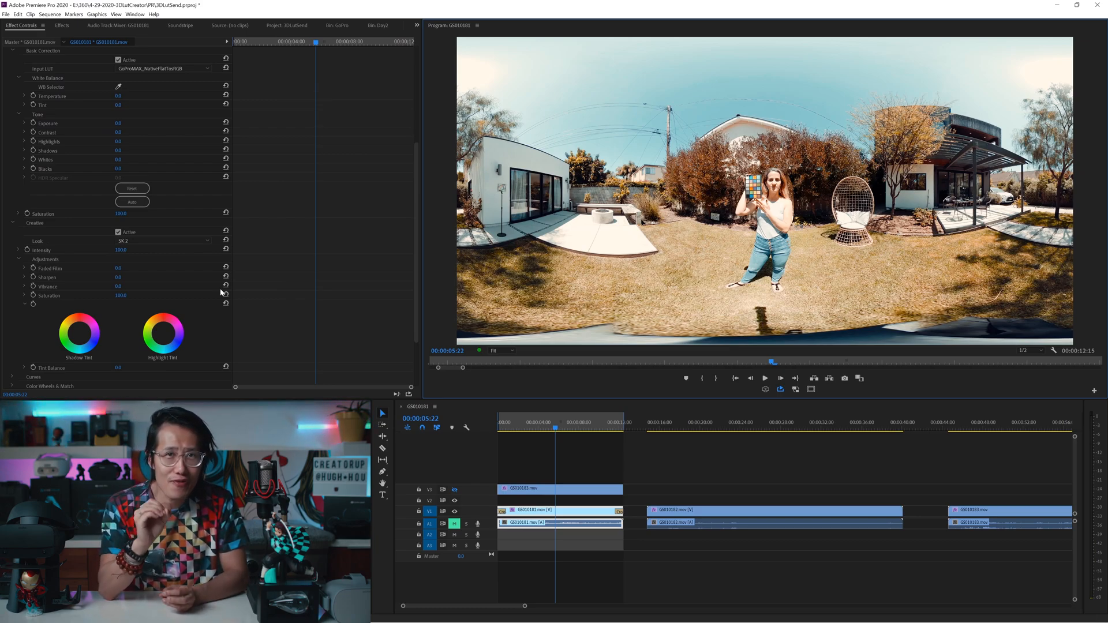
left_click(164, 241)
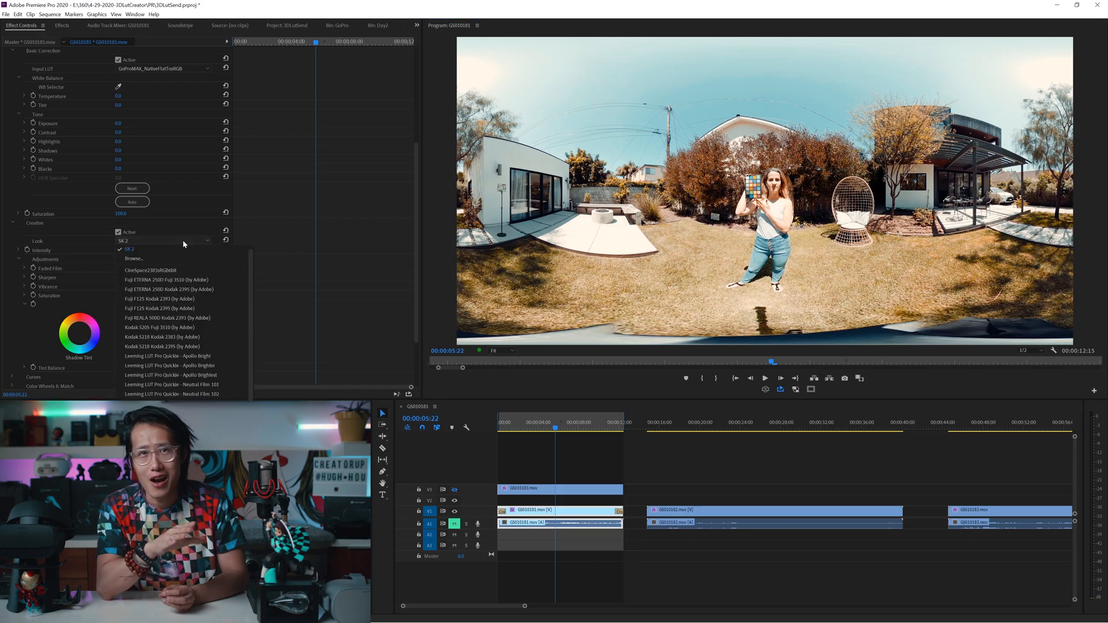
left_click(133, 258)
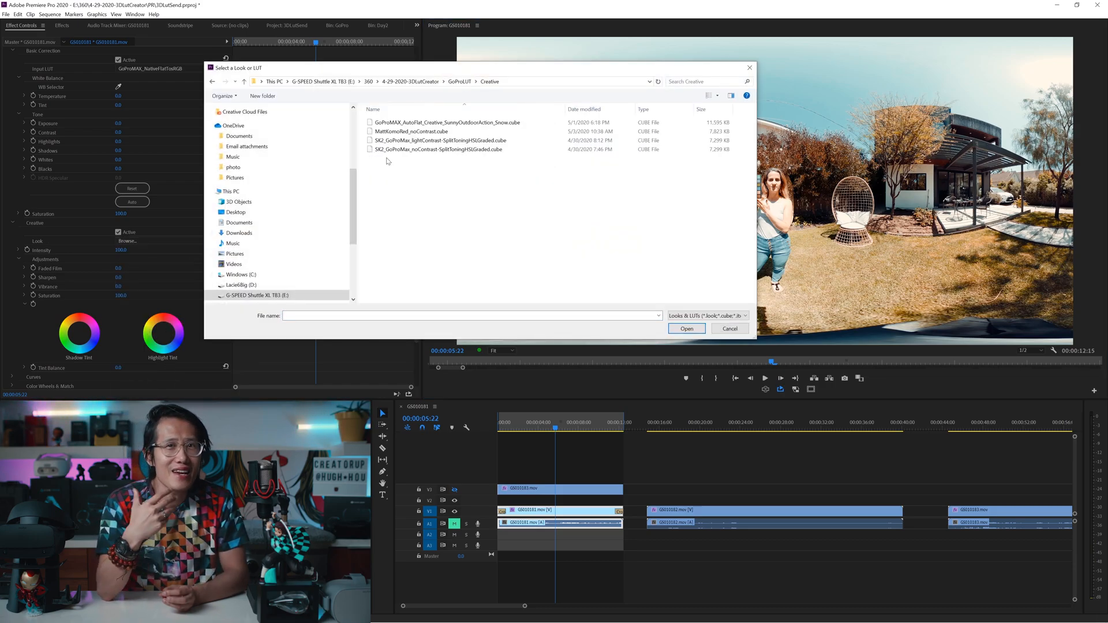
left_click(439, 149)
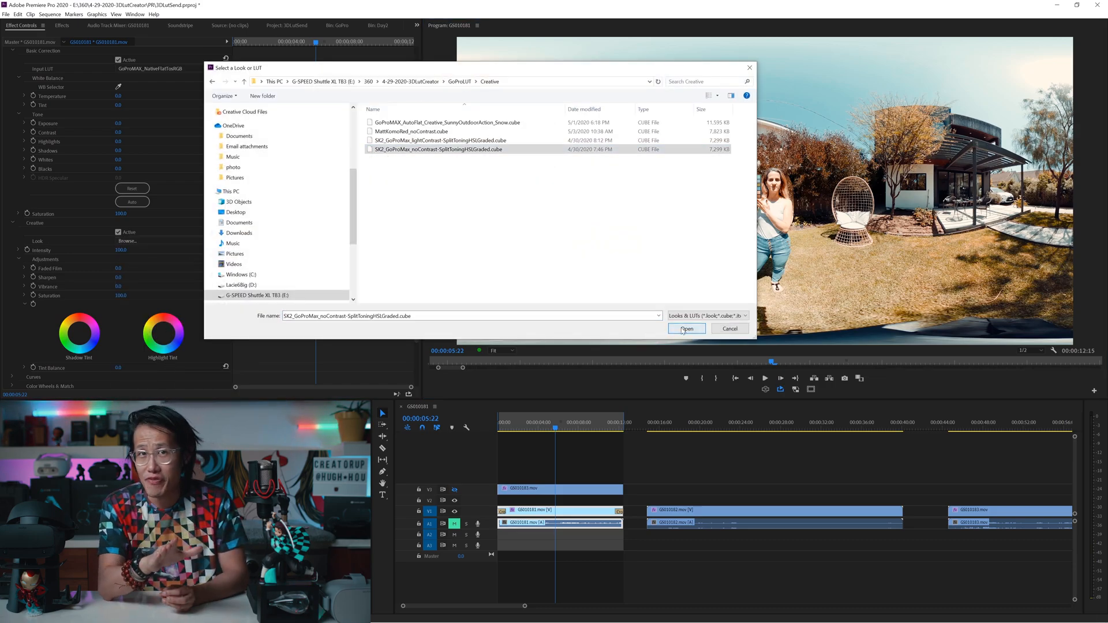
left_click(685, 328)
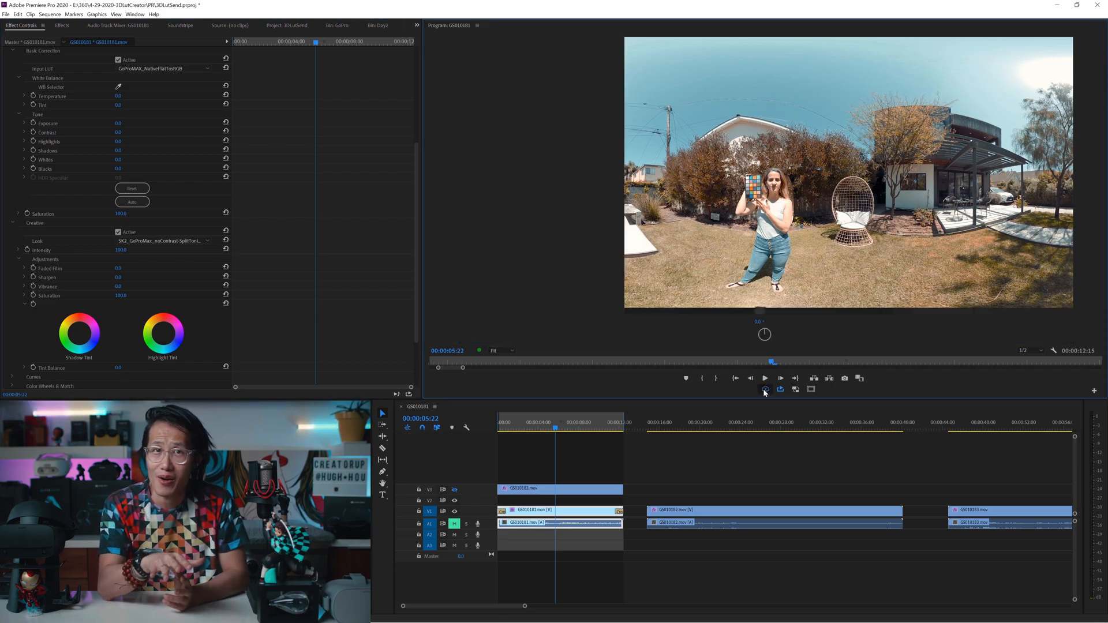
left_click(765, 390)
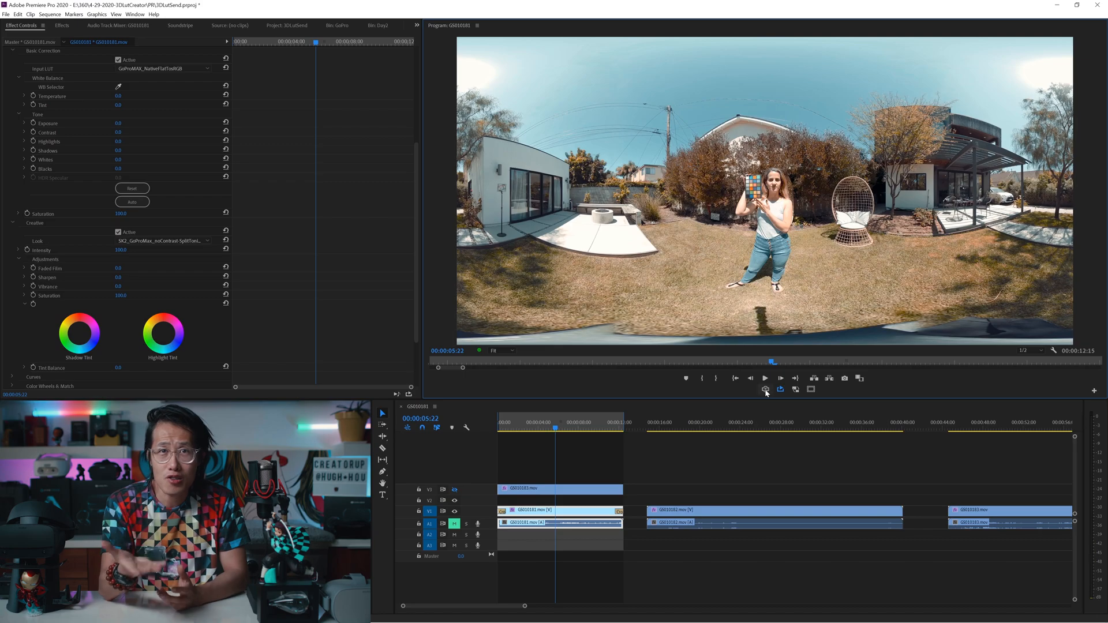
Step: Expand Lumetri Color's Curves section to reveal the S-shaped RGB curve
scroll("down", 3)
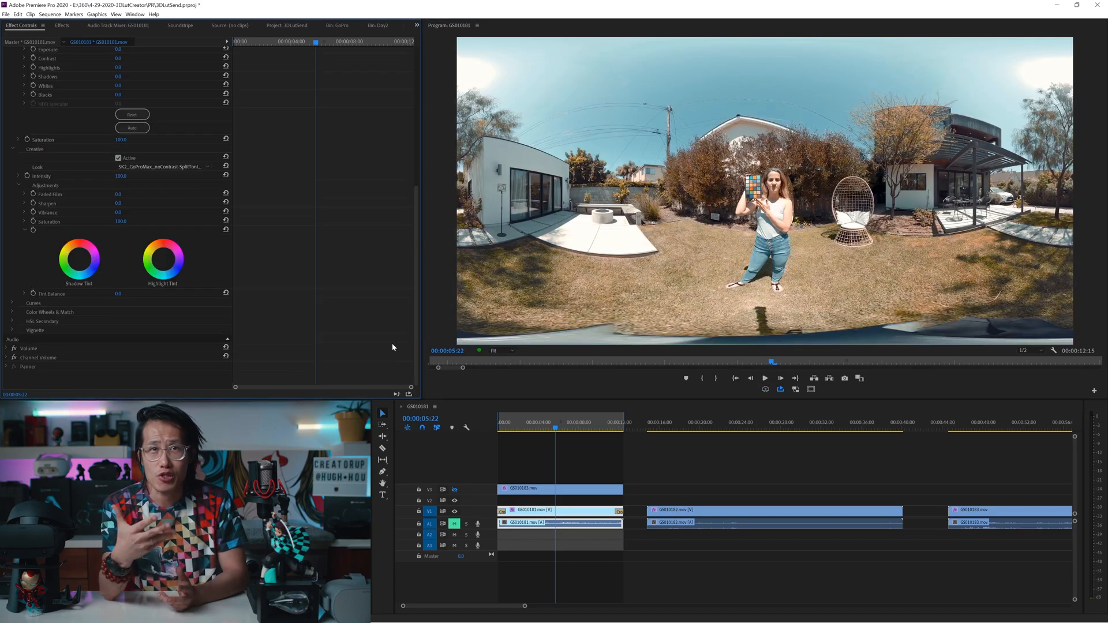
scroll("down", 3)
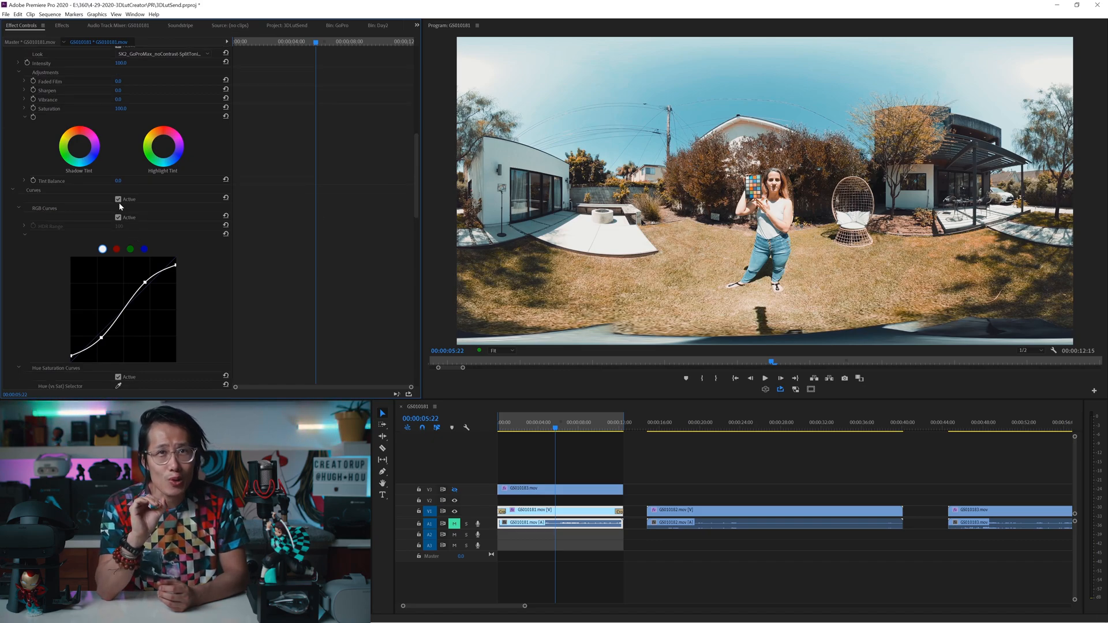
left_click(118, 199)
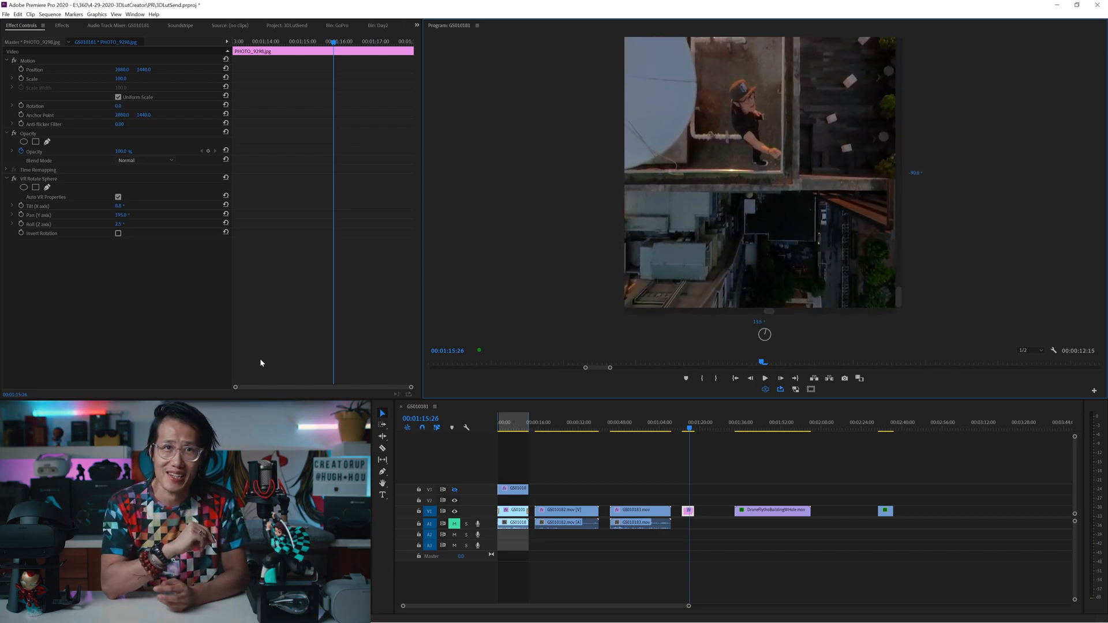
Step: Bring up the Creative Look file browser for the rooftop photo's Lumetri Color
left_click(126, 296)
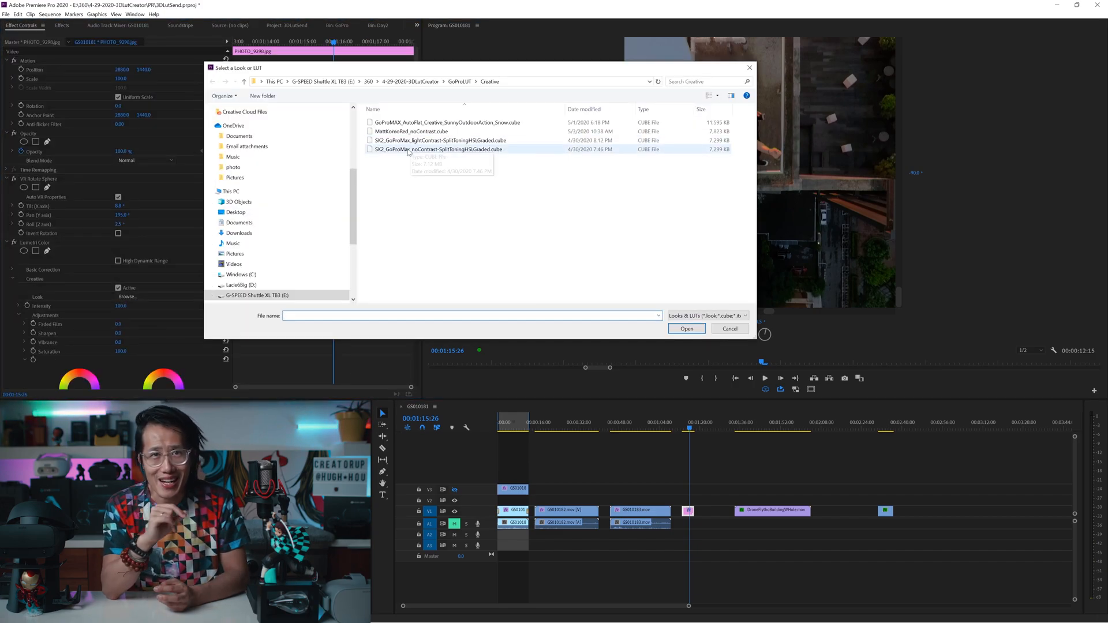
left_click(684, 329)
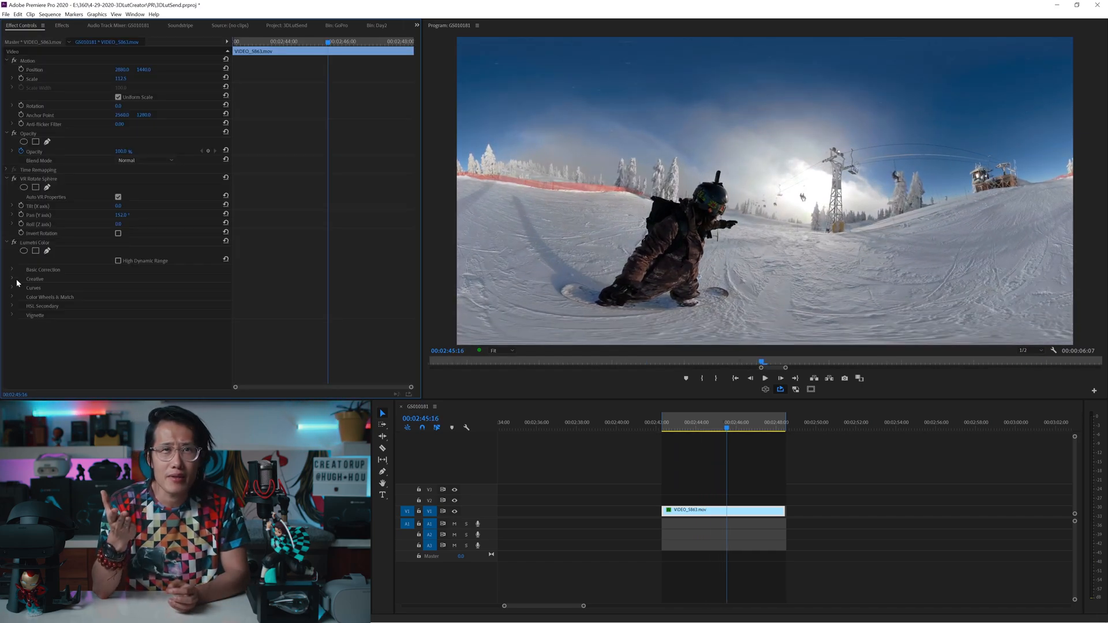
Step: Apply GoProMAX_AutoFlat_Creative_SunnyOutdoorAction_Snow.cube as the snowboard clip's Look and collapse Lumetri Color
left_click(127, 288)
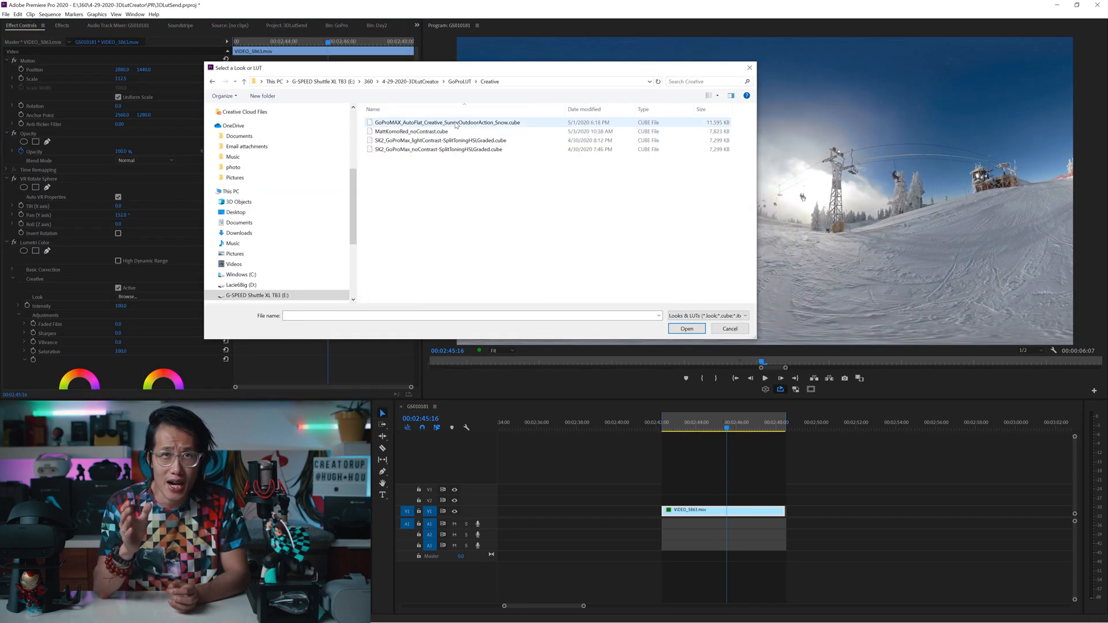
left_click(443, 122)
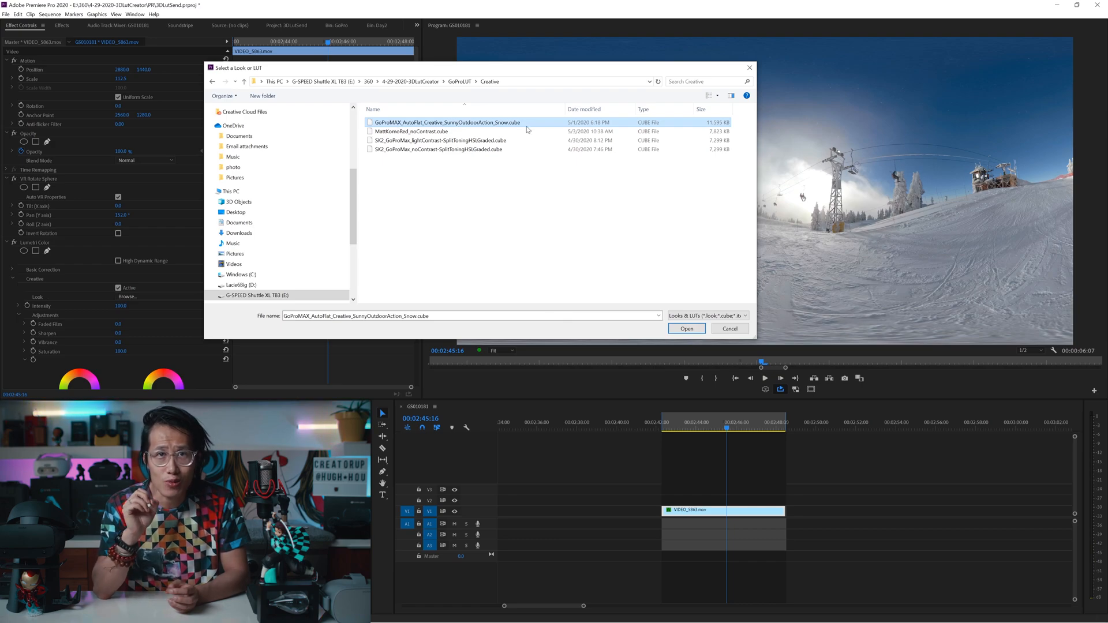
left_click(685, 328)
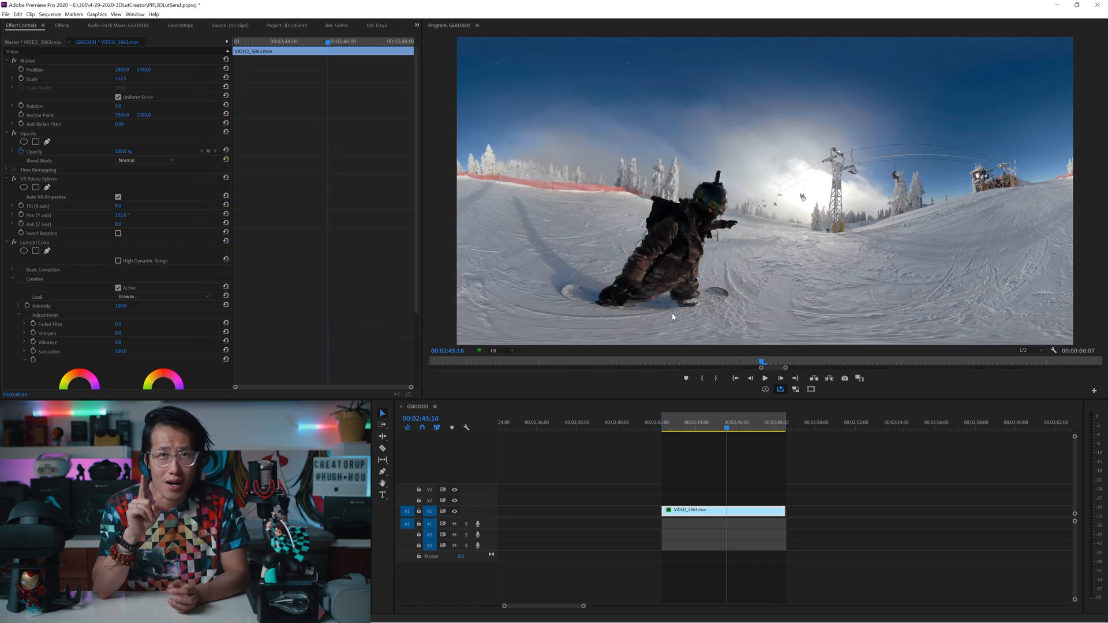
left_click(163, 296)
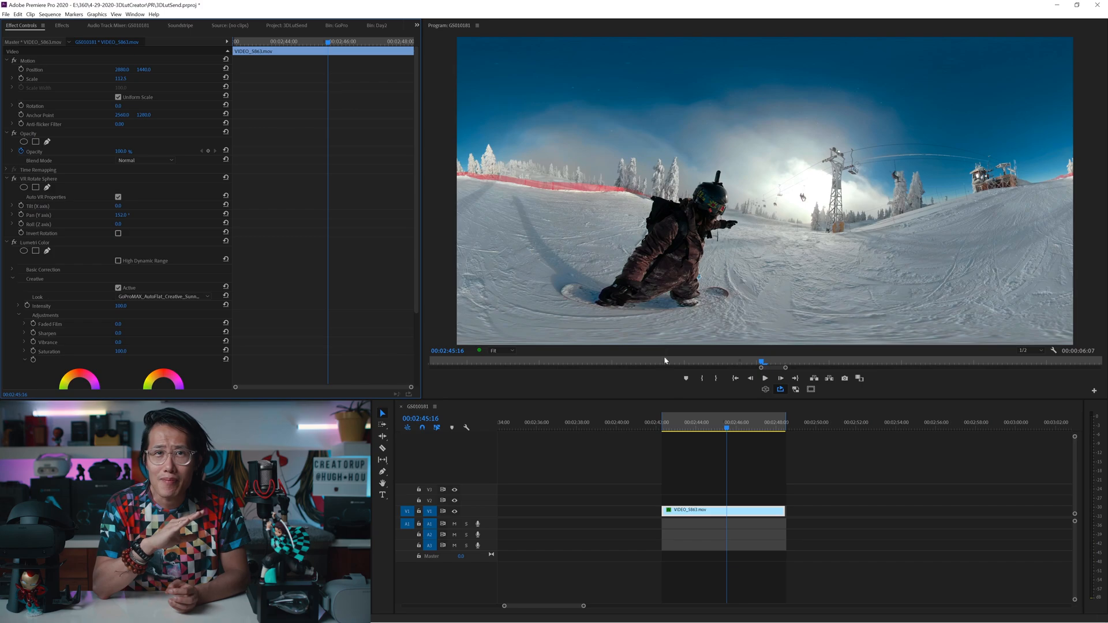
left_click(764, 378)
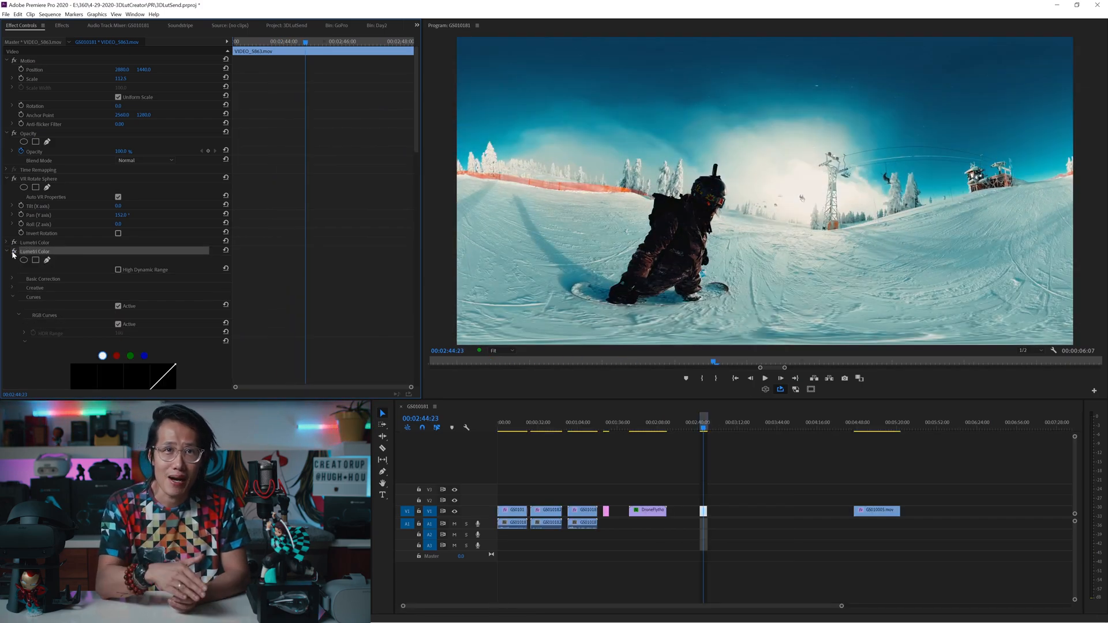
left_click(6, 251)
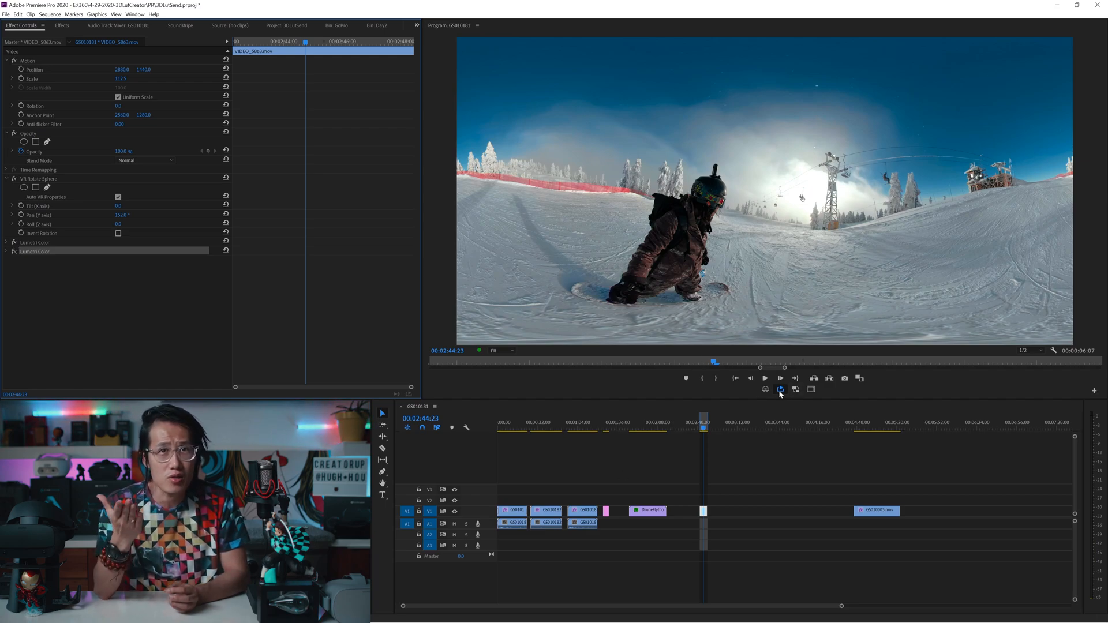
left_click(795, 389)
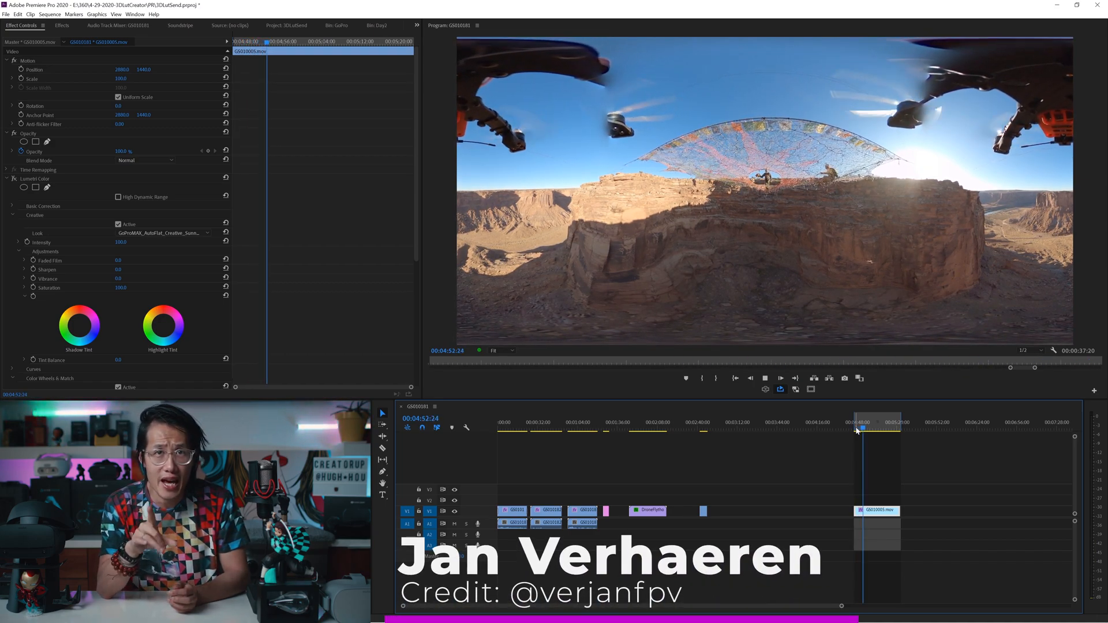
key("space")
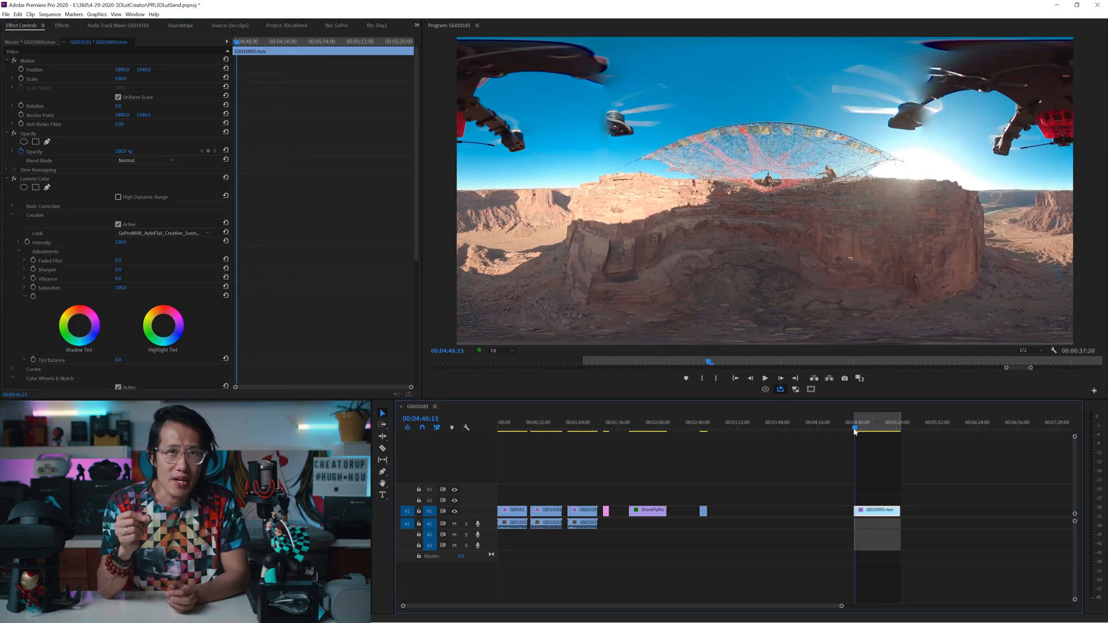
left_click(780, 378)
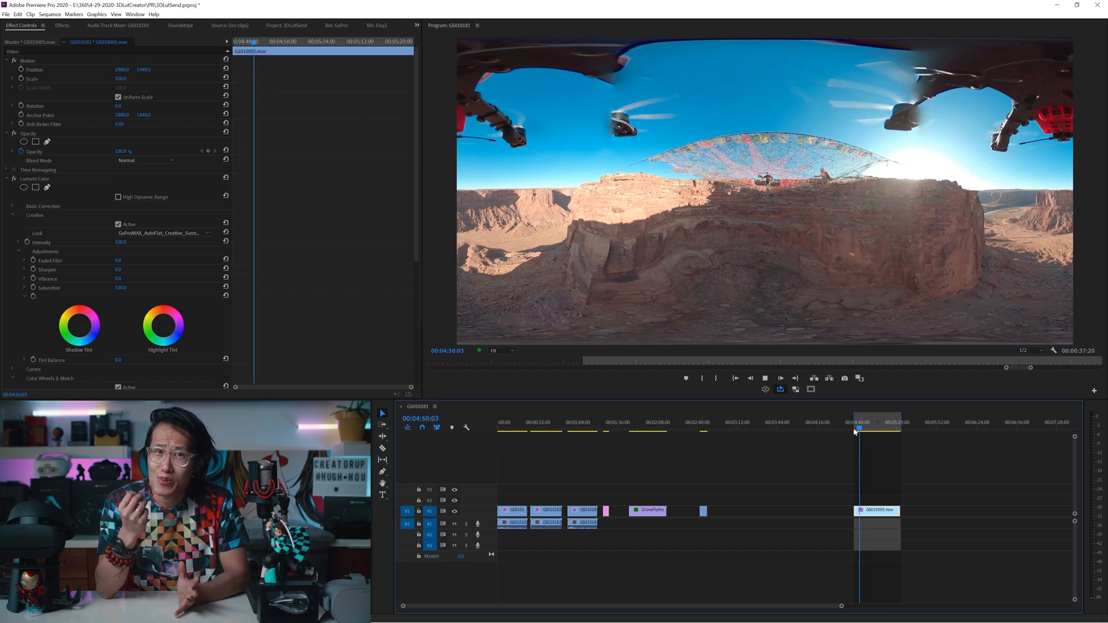
left_click(780, 378)
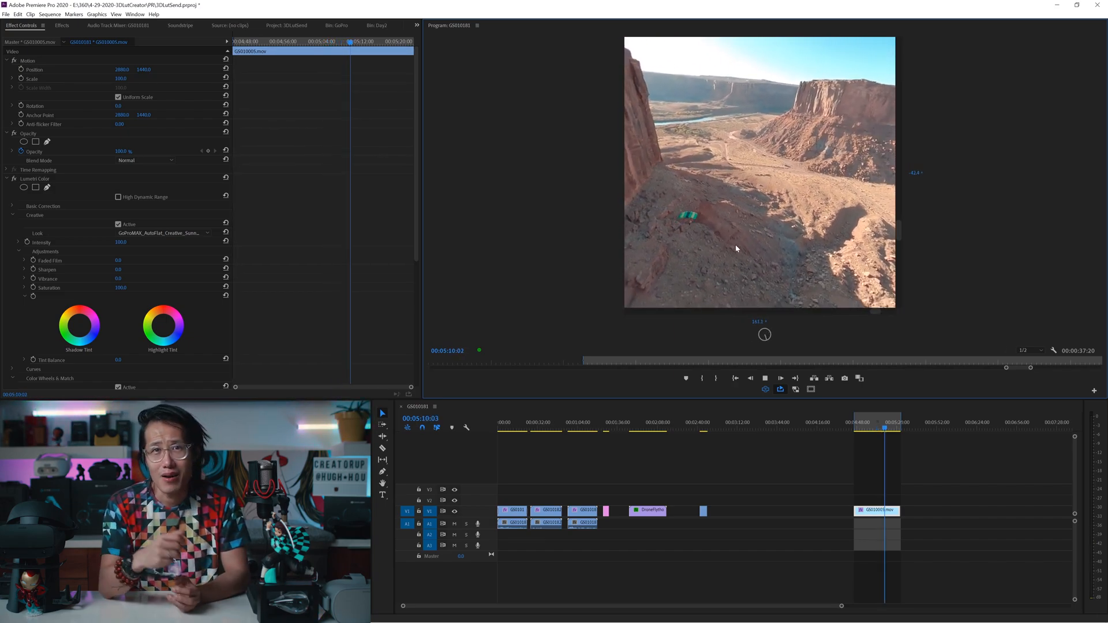
Step: Switch the Program Monitor to VR Video view of the canyon drone clip
left_click(463, 406)
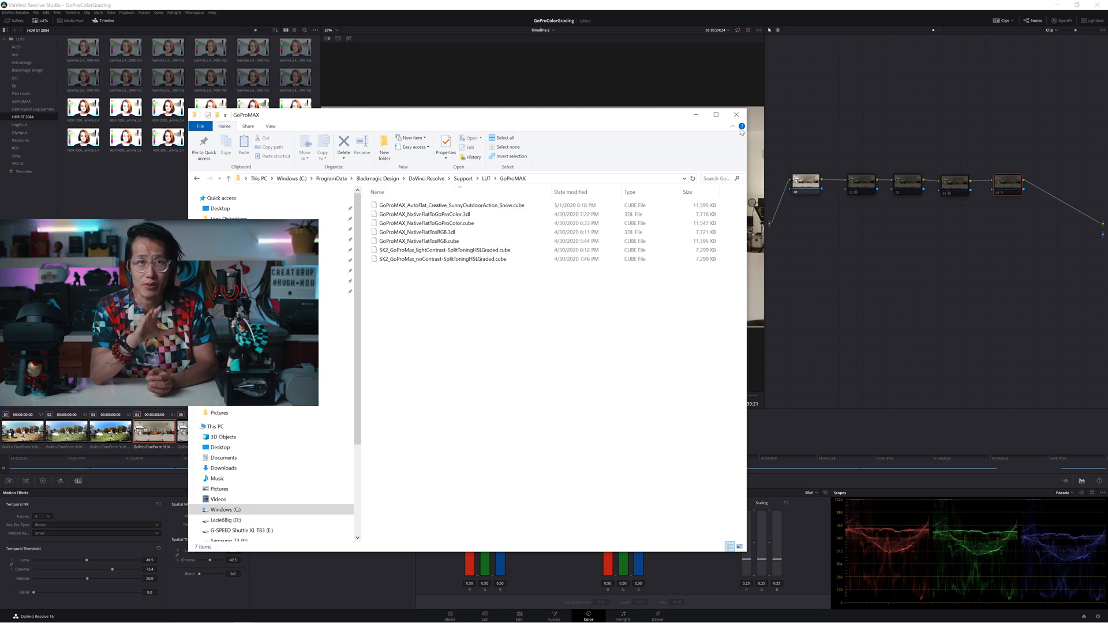
Step: Close the LUT folder window and select the uncorrected node 01
left_click(736, 115)
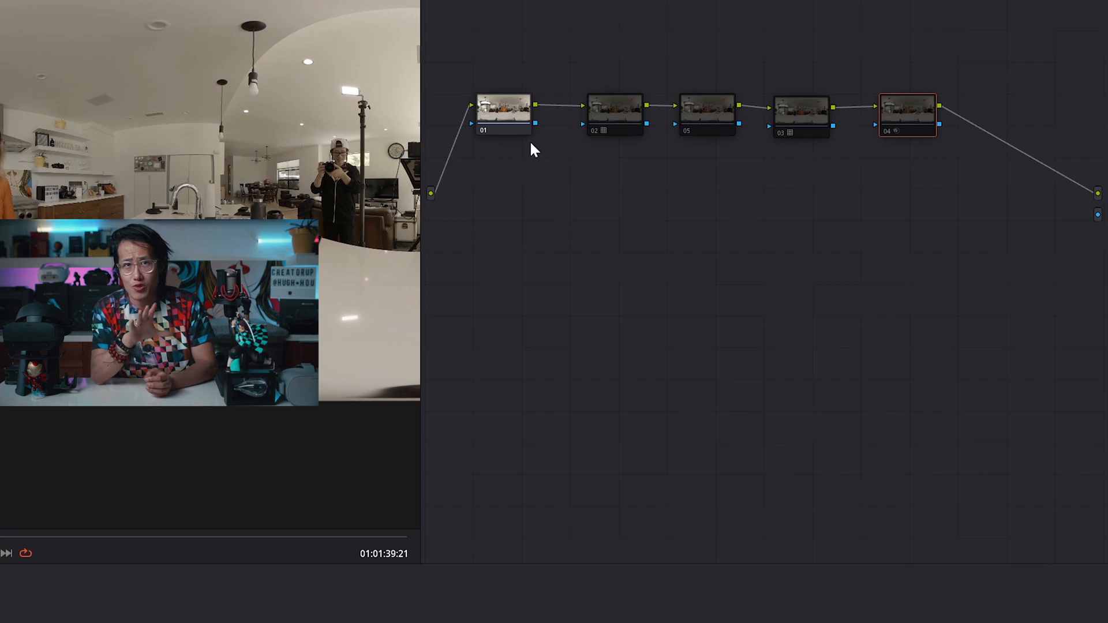
mouse_move(504, 114)
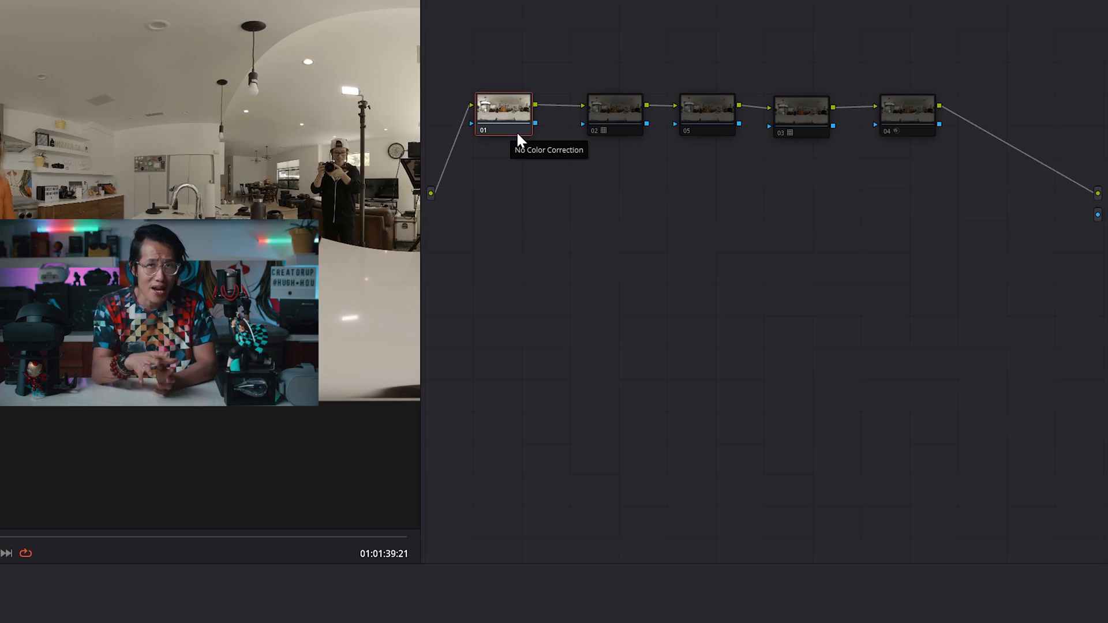
left_click(614, 114)
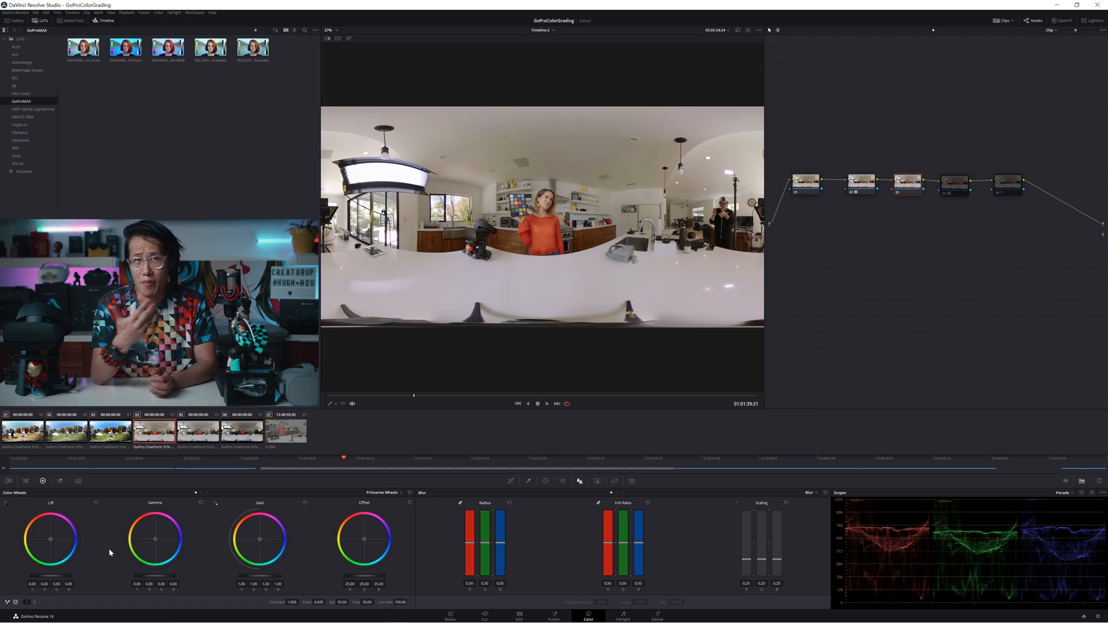
Step: Apply a GoProMAX creative LUT to the kitchen 360 clip's node and preview the vivid grade
left_click(954, 183)
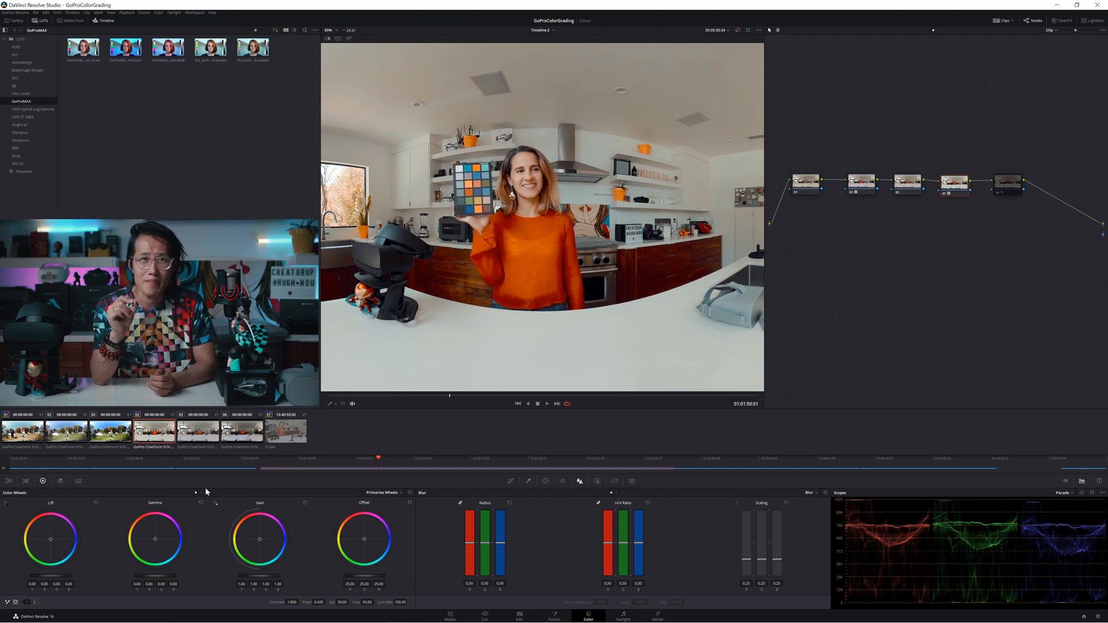
Step: Set temporal noise reduction to 3 frames, Better estimation, Small range, luma 44.4, chroma 72.6
left_click(78, 482)
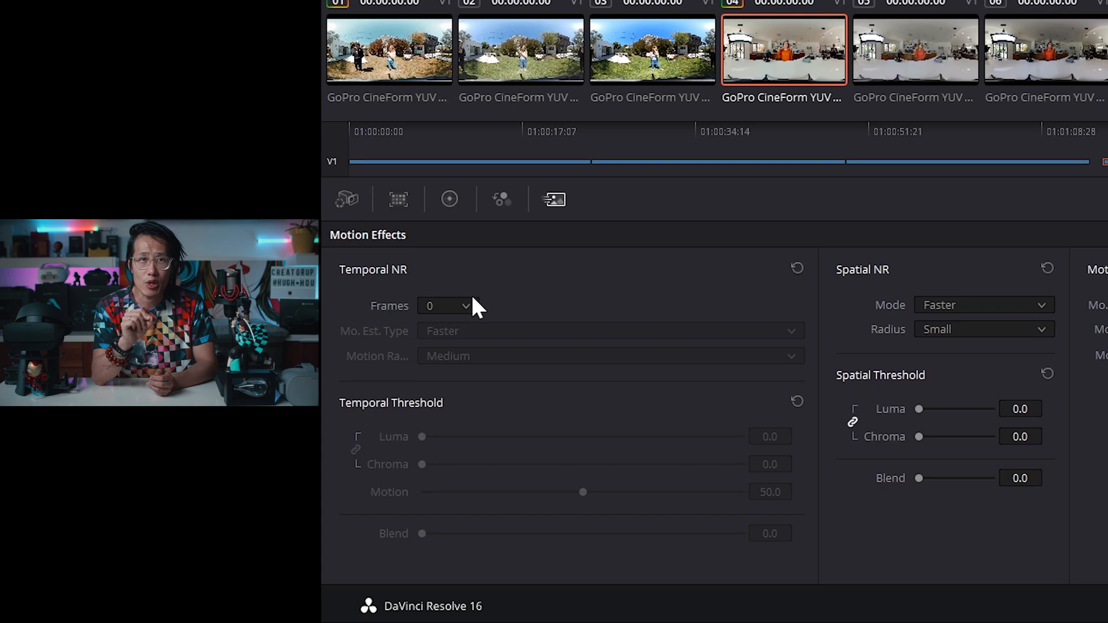
left_click(446, 305)
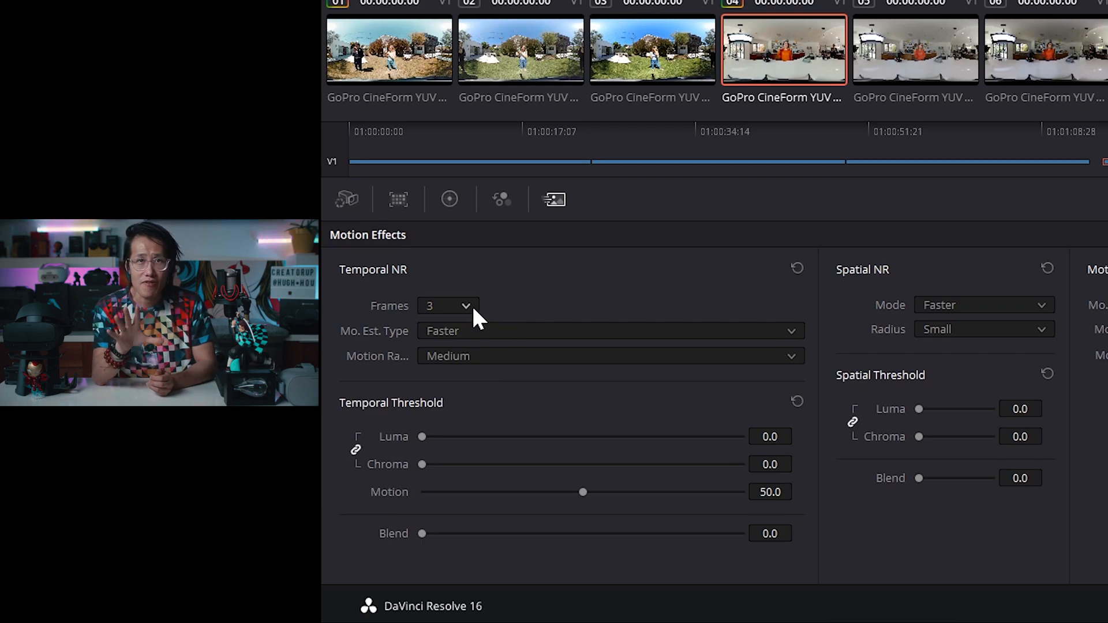
left_click(447, 306)
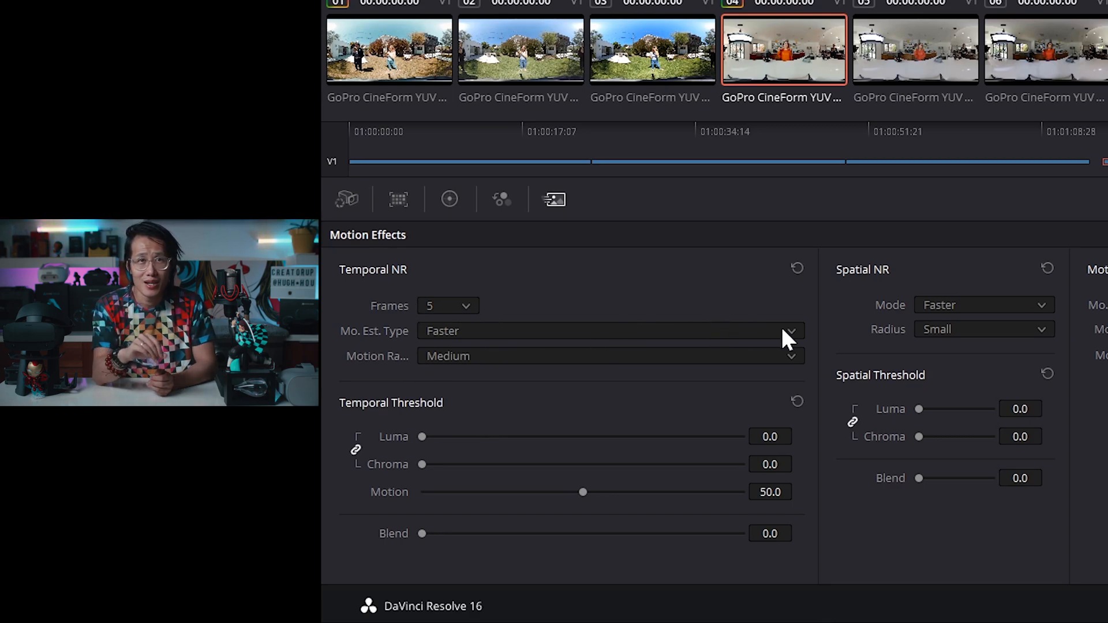
left_click(790, 331)
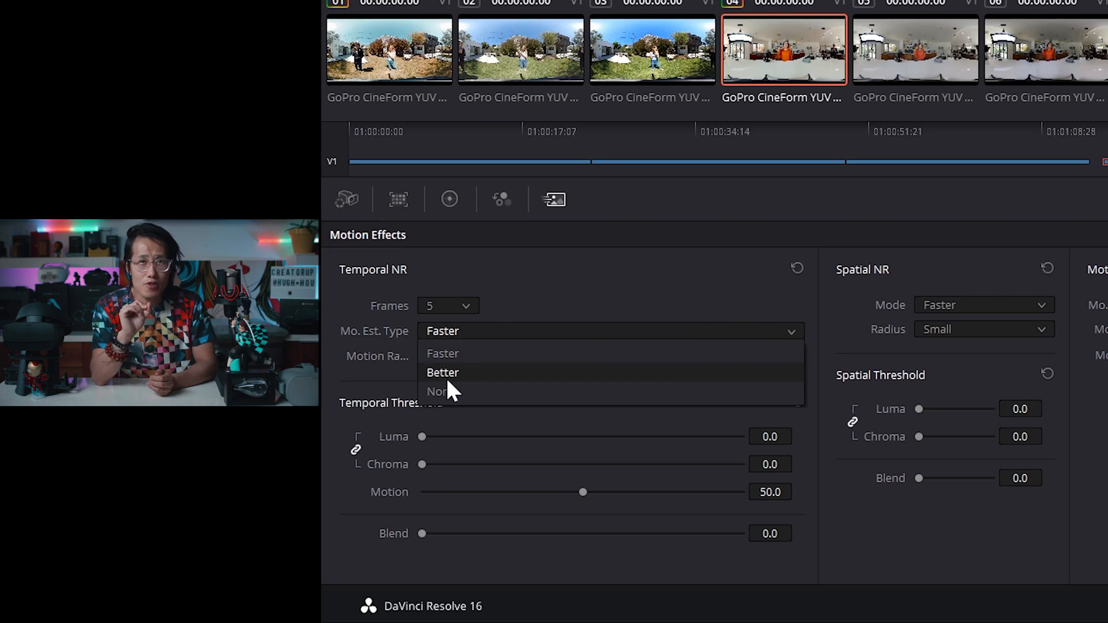
left_click(443, 372)
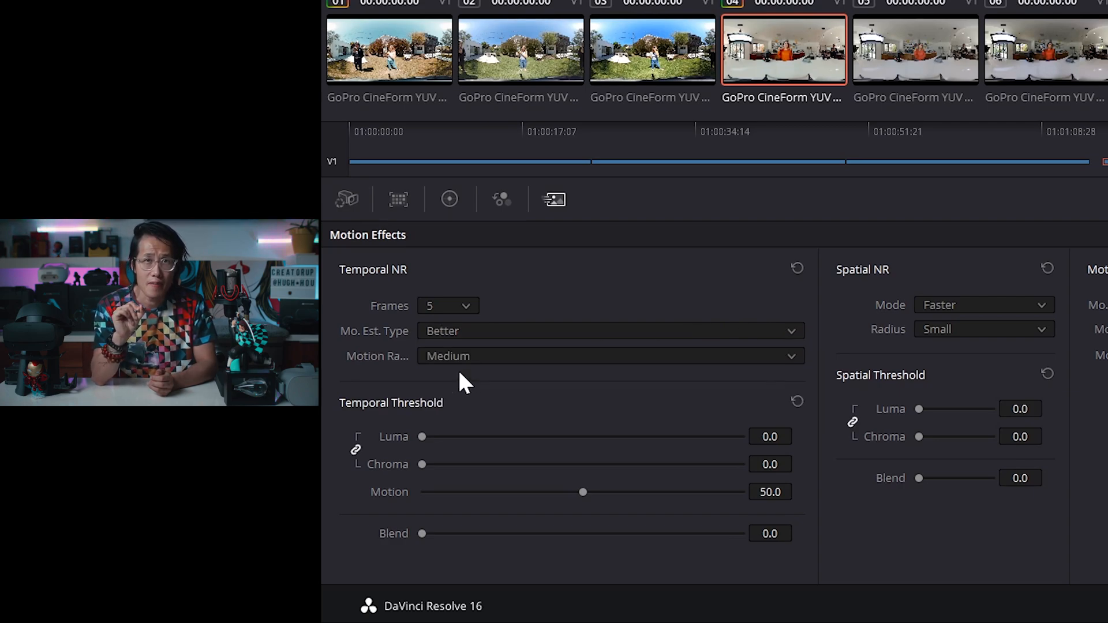
left_click(610, 355)
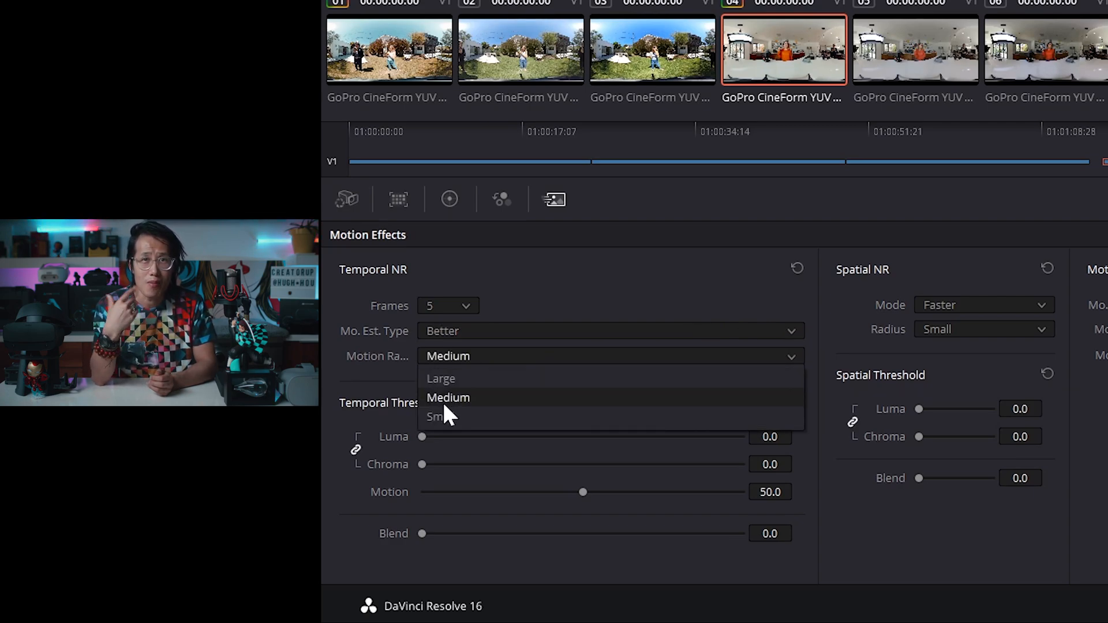
left_click(438, 416)
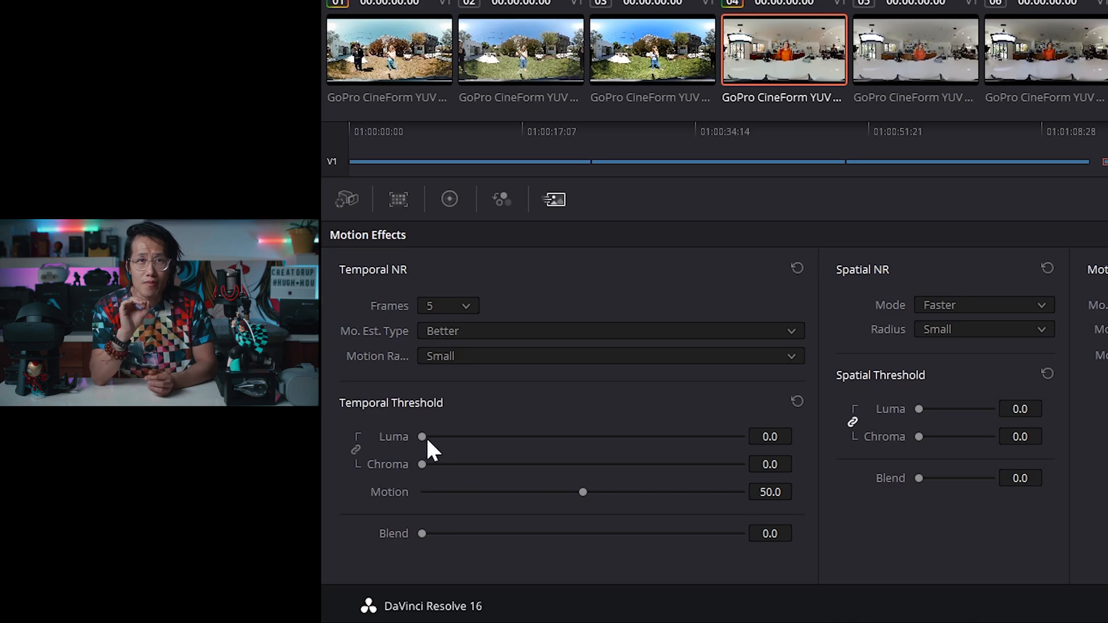
left_click_drag(423, 436, 572, 436)
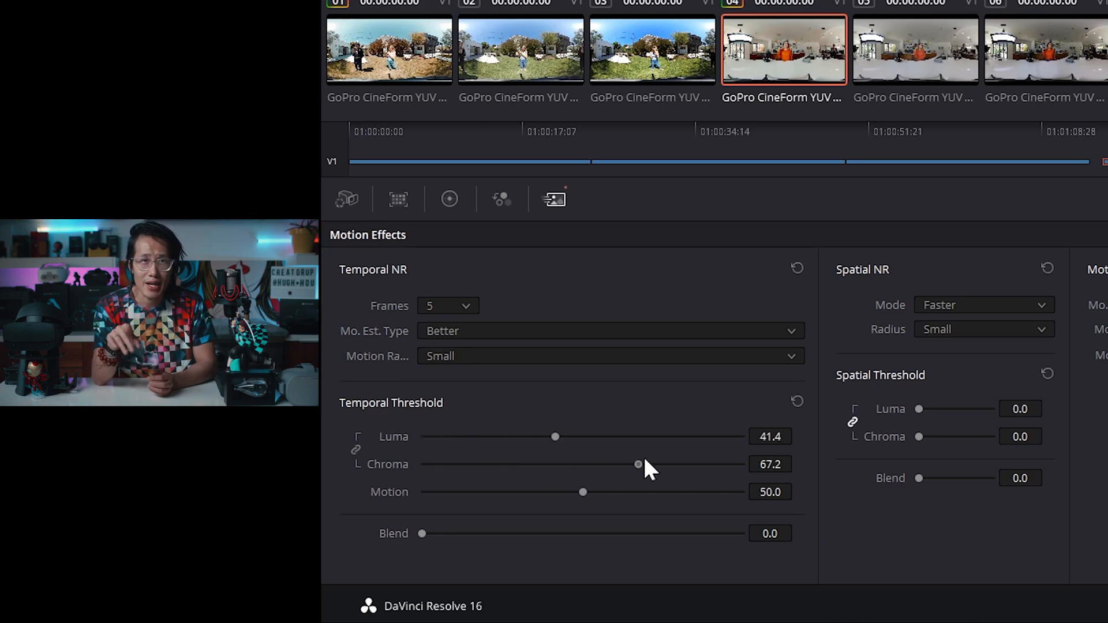
left_click_drag(637, 464, 655, 464)
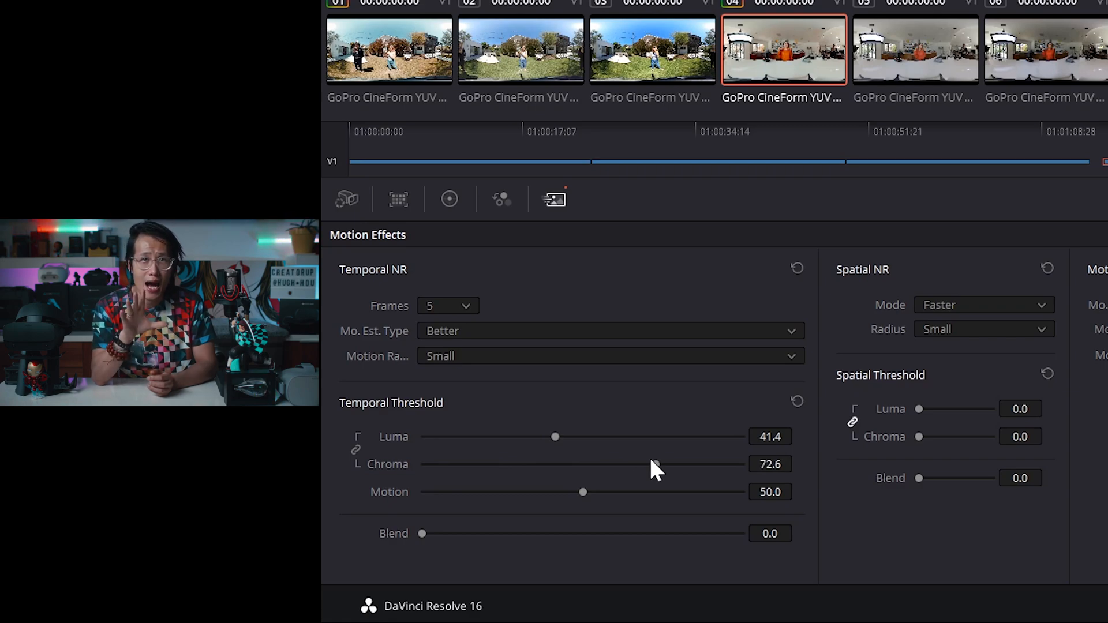
left_click_drag(553, 437, 564, 437)
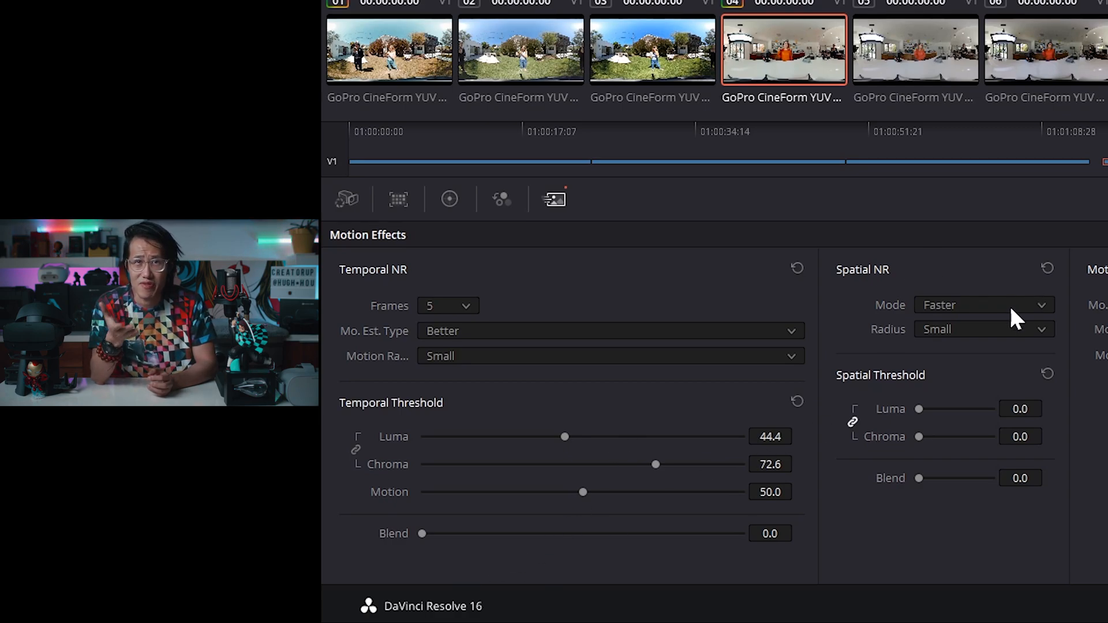
Step: Set spatial noise reduction to Enhanced mode, Medium radius, with a raised chroma threshold
left_click(982, 305)
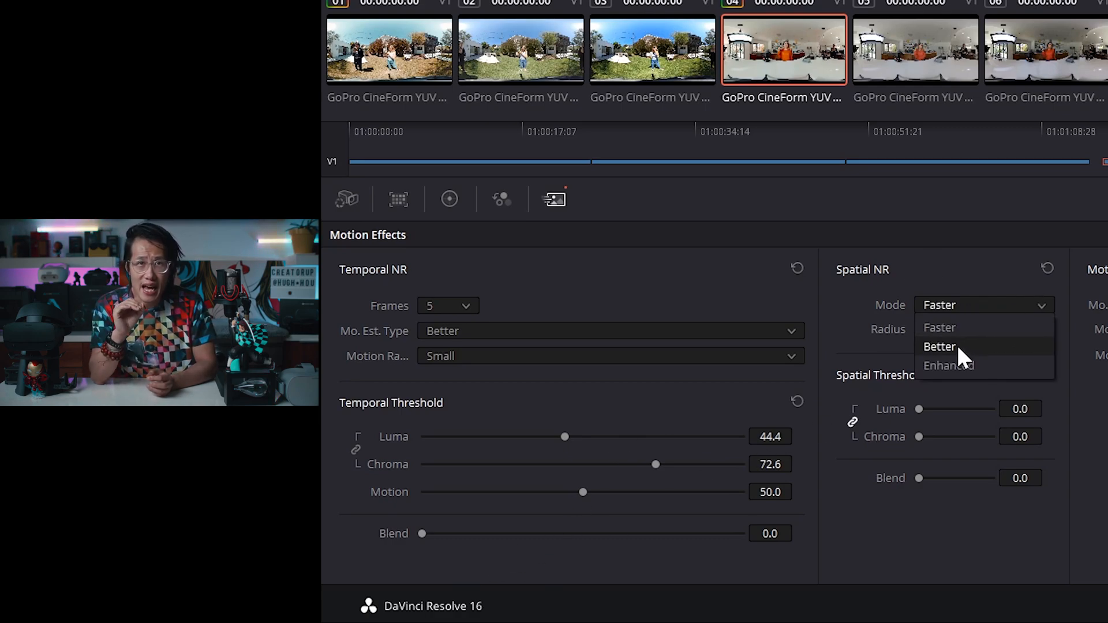
left_click(948, 366)
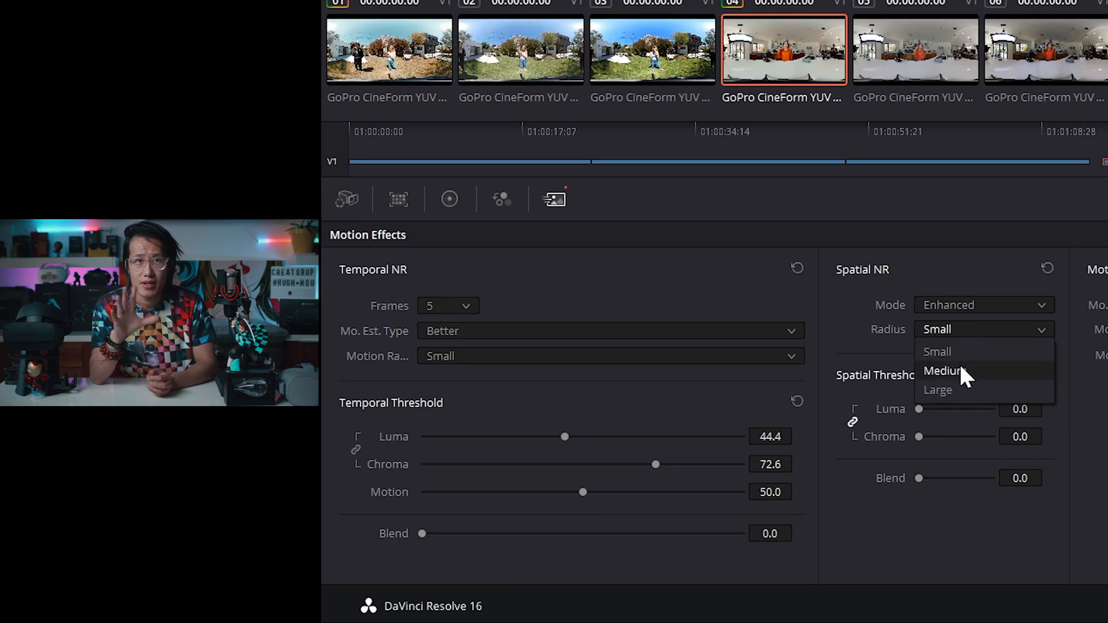
left_click(942, 370)
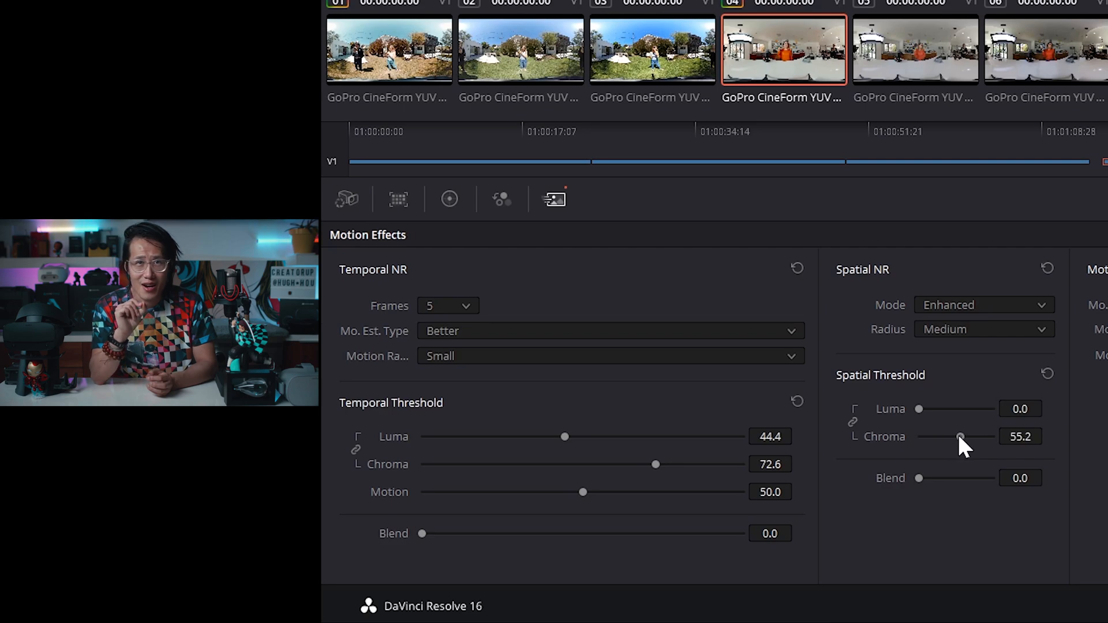
left_click_drag(959, 436, 953, 436)
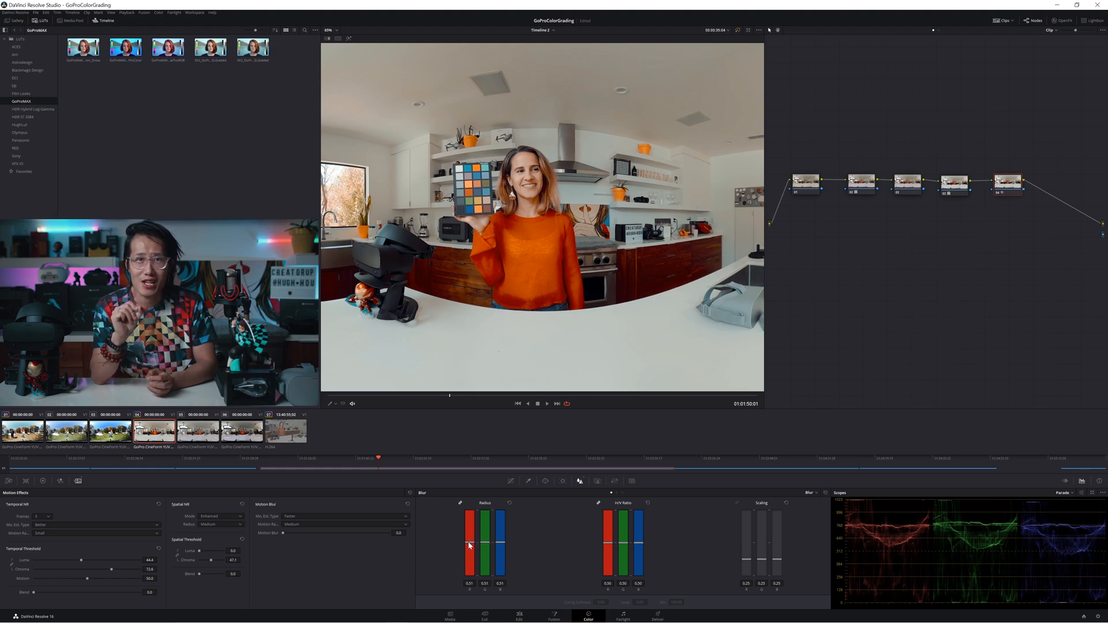
Step: Lower the Blur palette radius to 0.46 to lightly sharpen the kitchen clip
left_click_drag(467, 544, 468, 553)
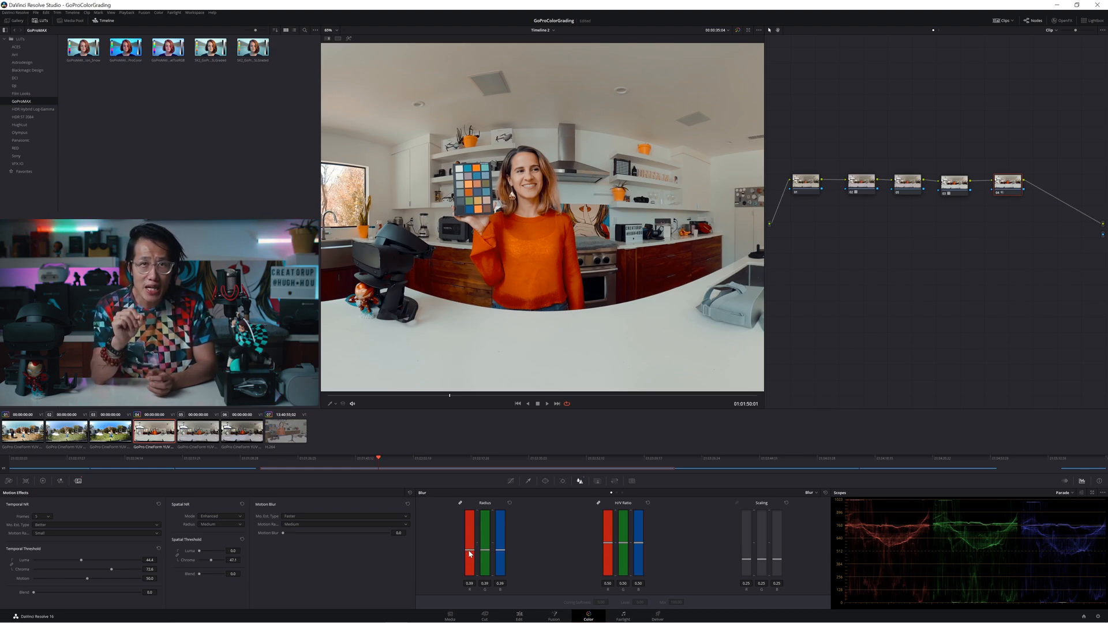
left_click_drag(470, 537, 470, 558)
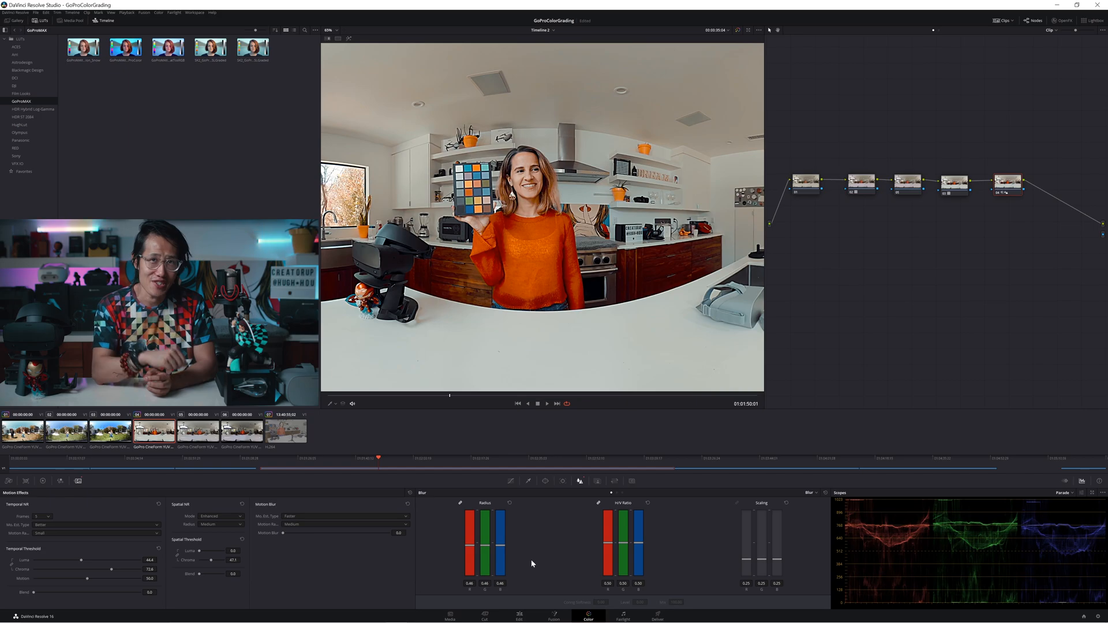
left_click(546, 402)
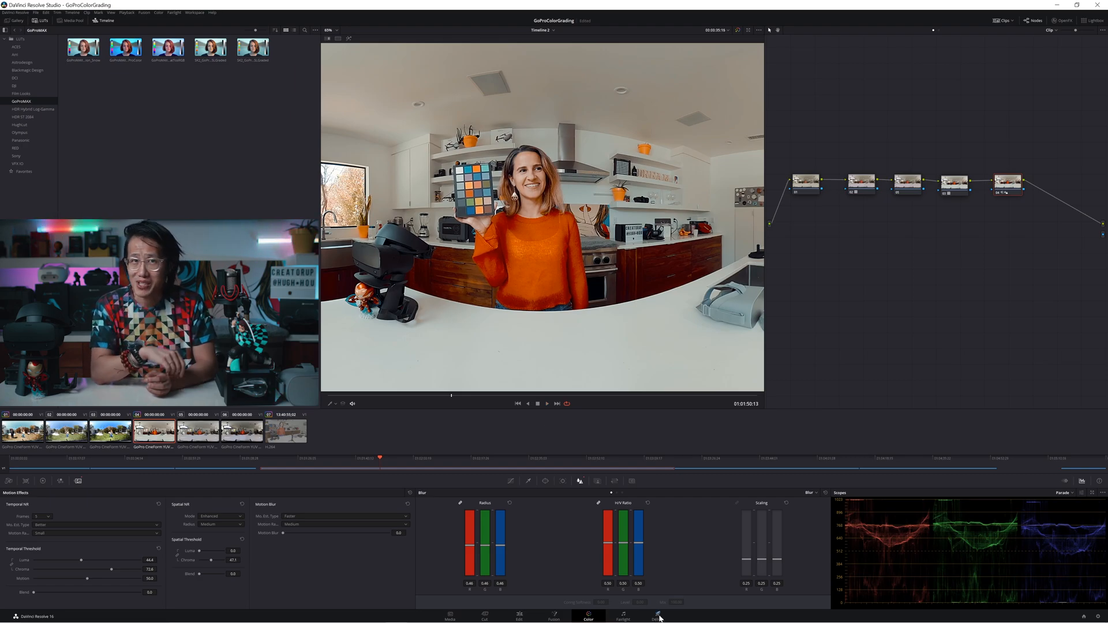
left_click(656, 617)
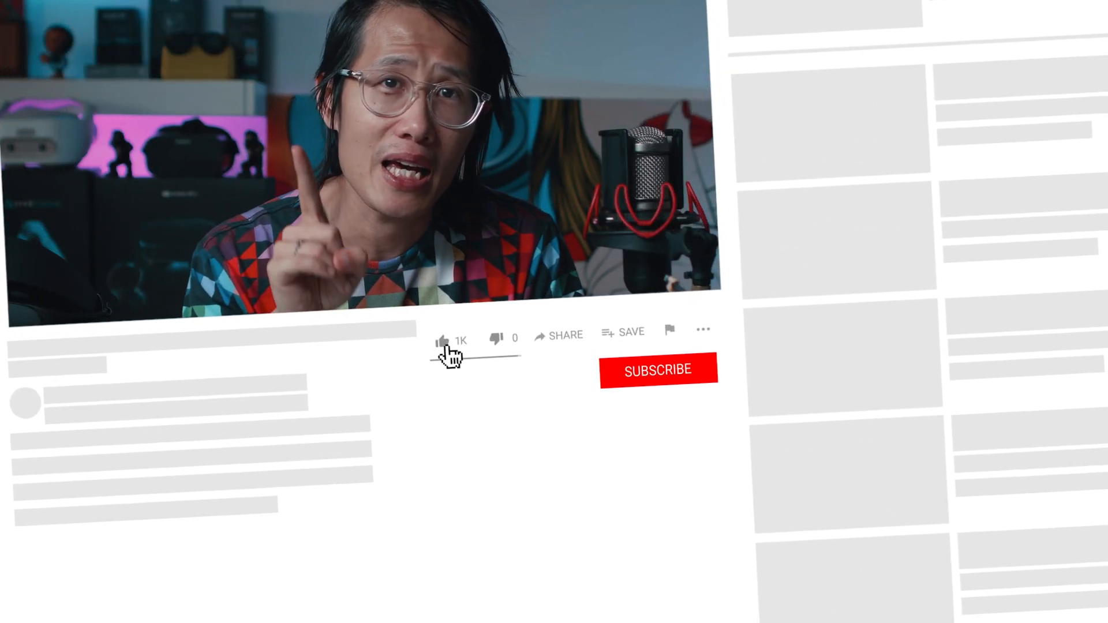
Step: Like the video and subscribe to the channel
left_click(443, 339)
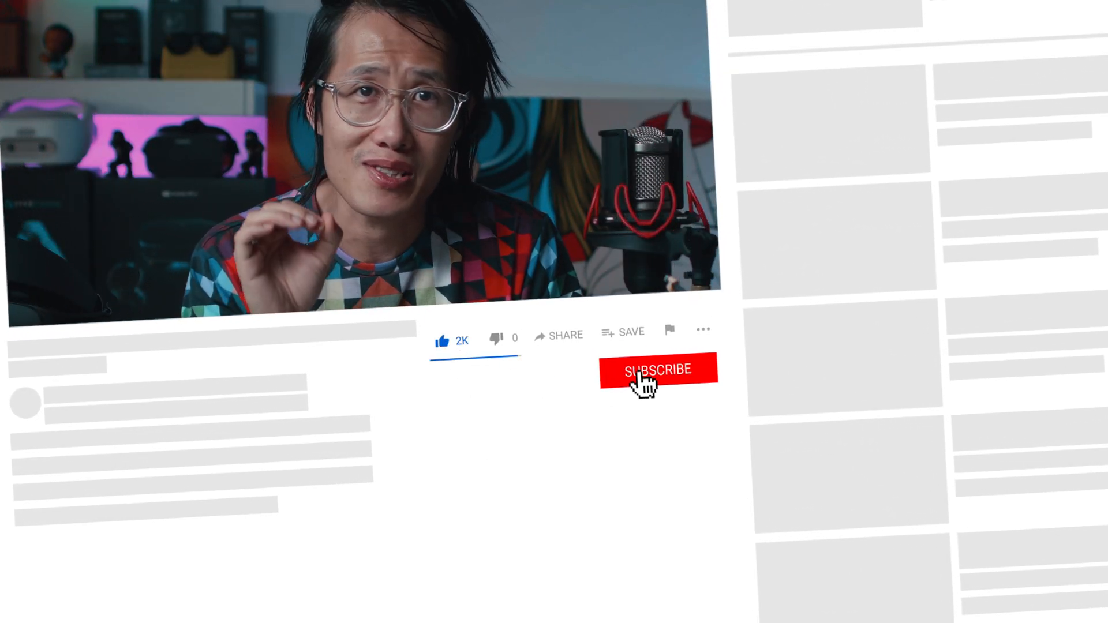
left_click(656, 369)
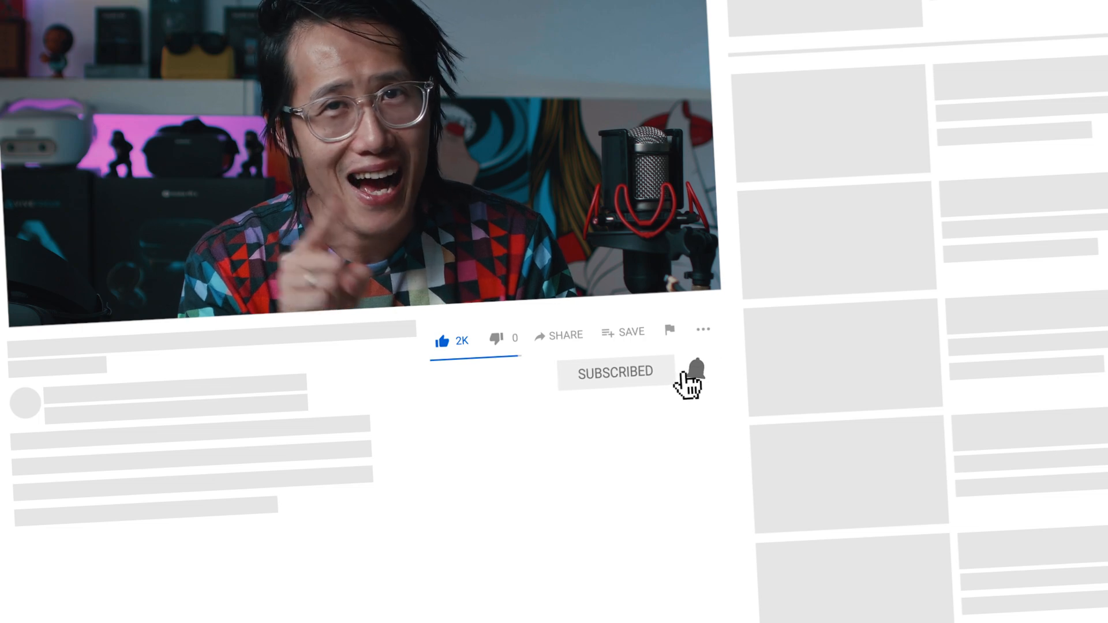